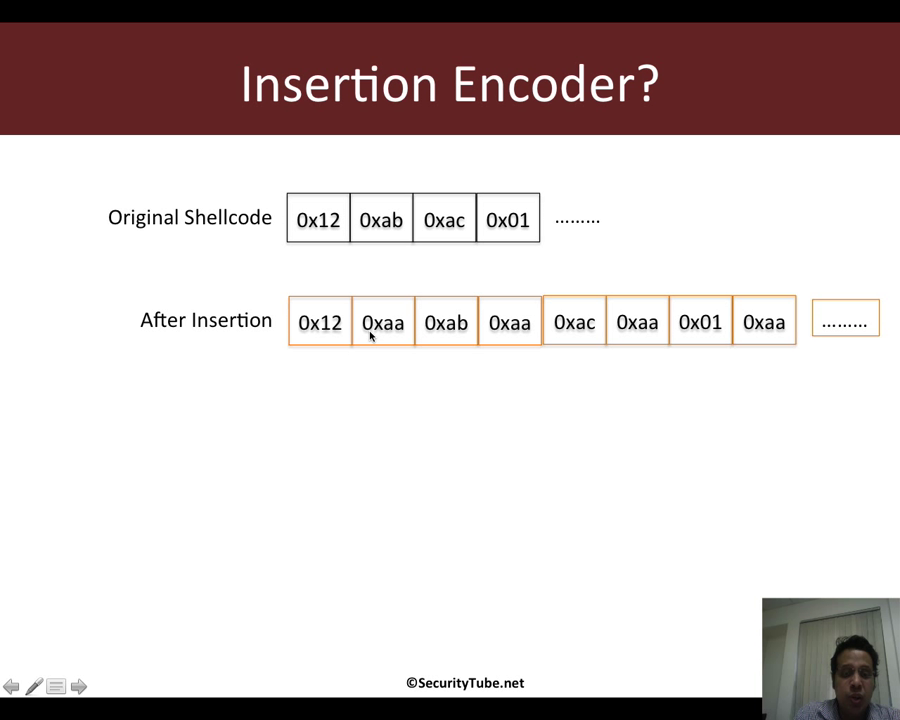
mouse_move(388, 307)
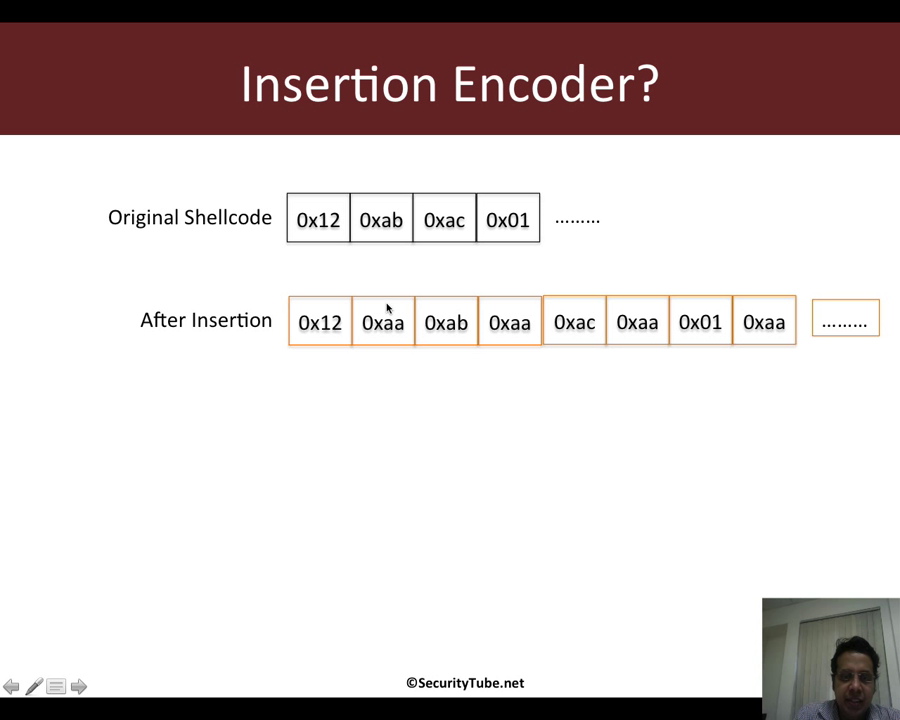
mouse_move(390, 317)
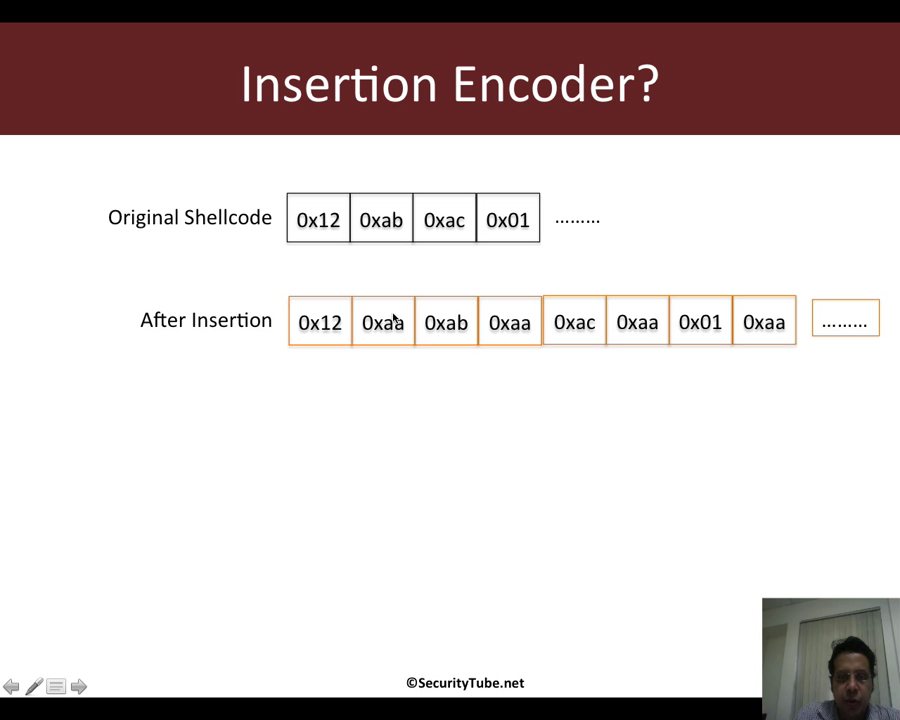
mouse_move(627, 331)
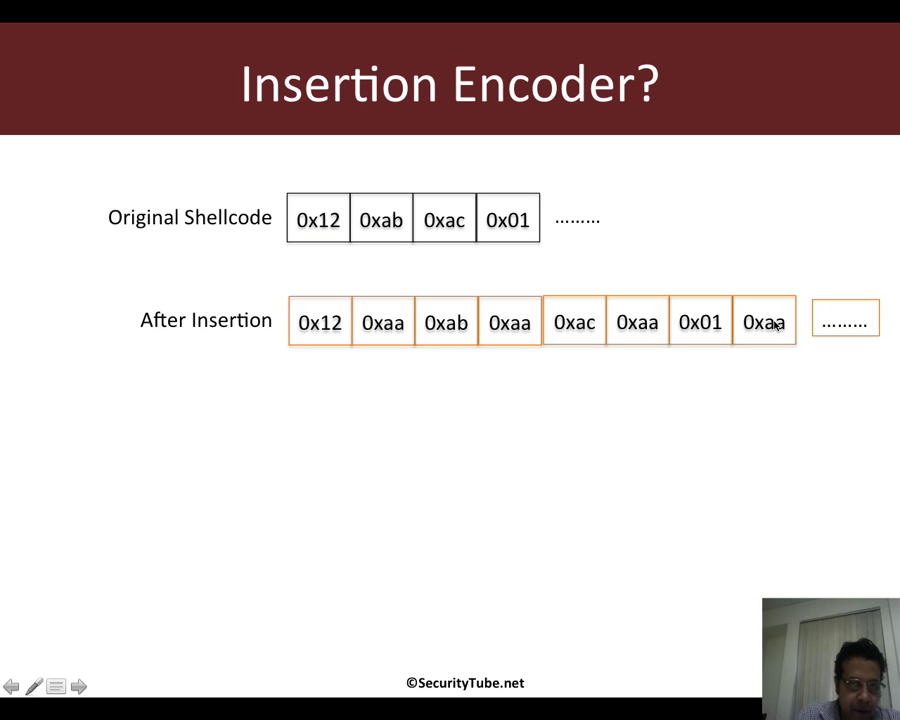
mouse_move(370, 345)
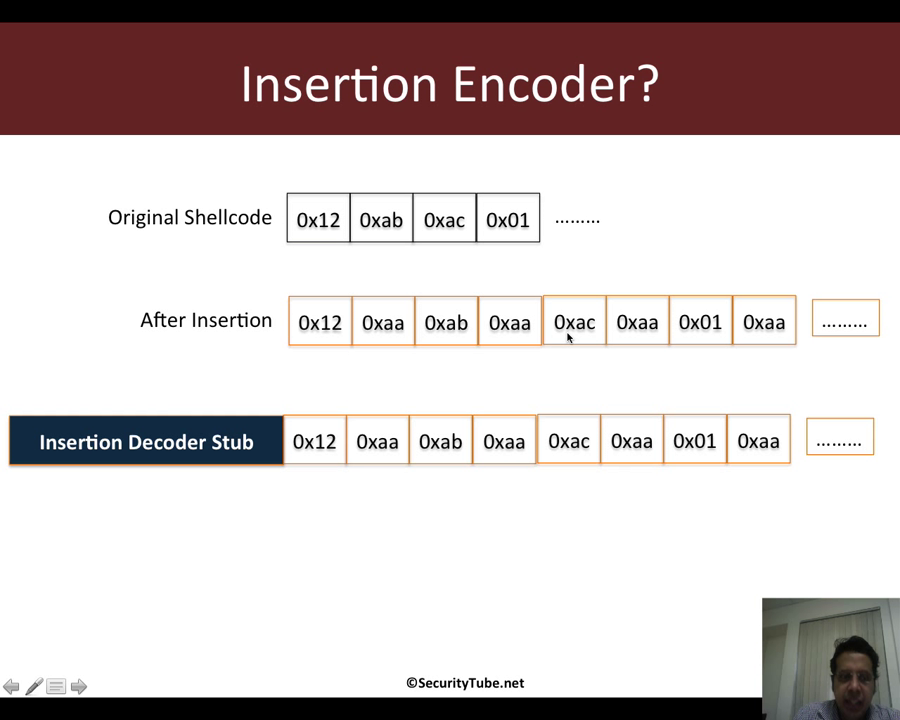
mouse_move(93, 434)
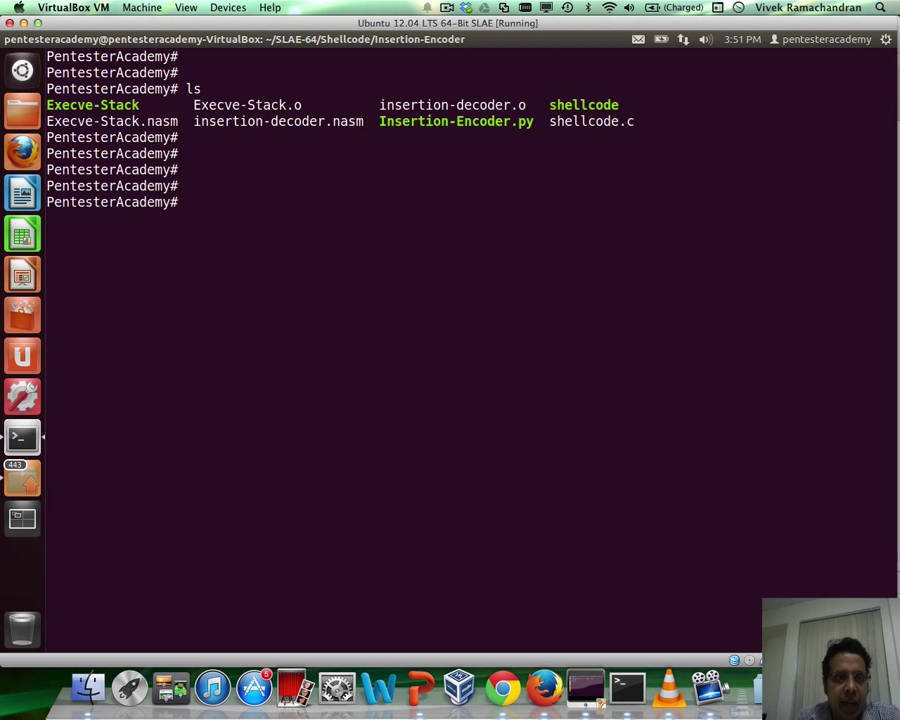
- Extract the Execve-Stack.o opcode bytes with the recalled objdump loop
key("ctrl+r")
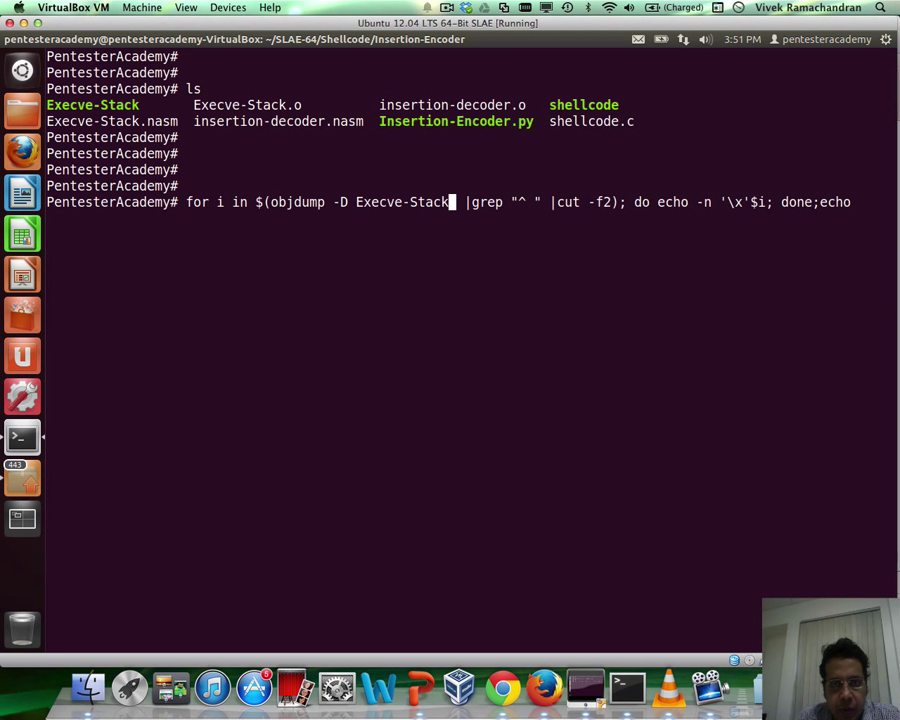
key("Return")
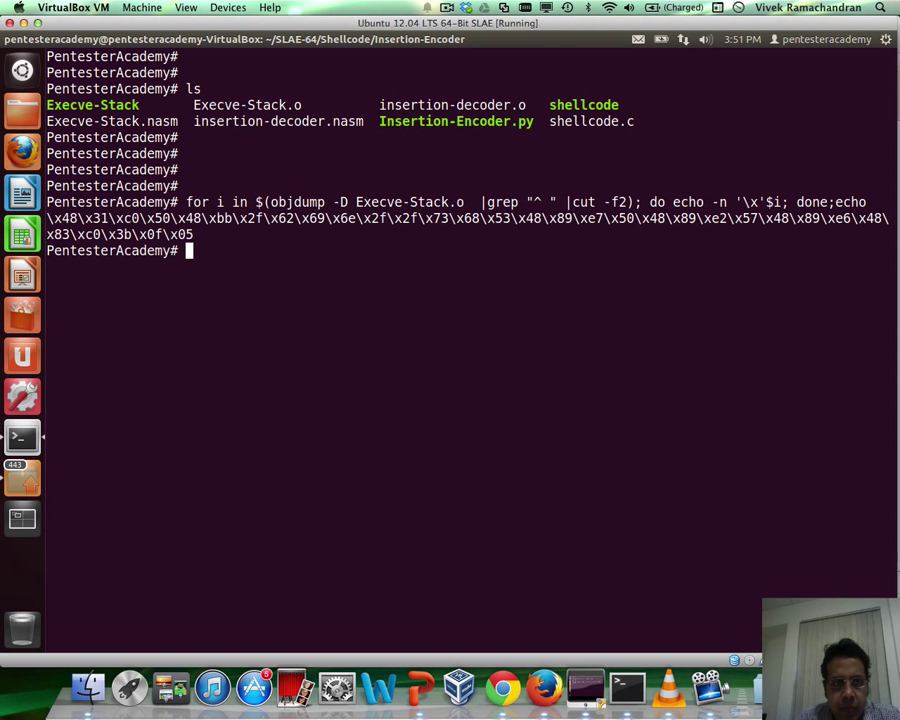
key("Return")
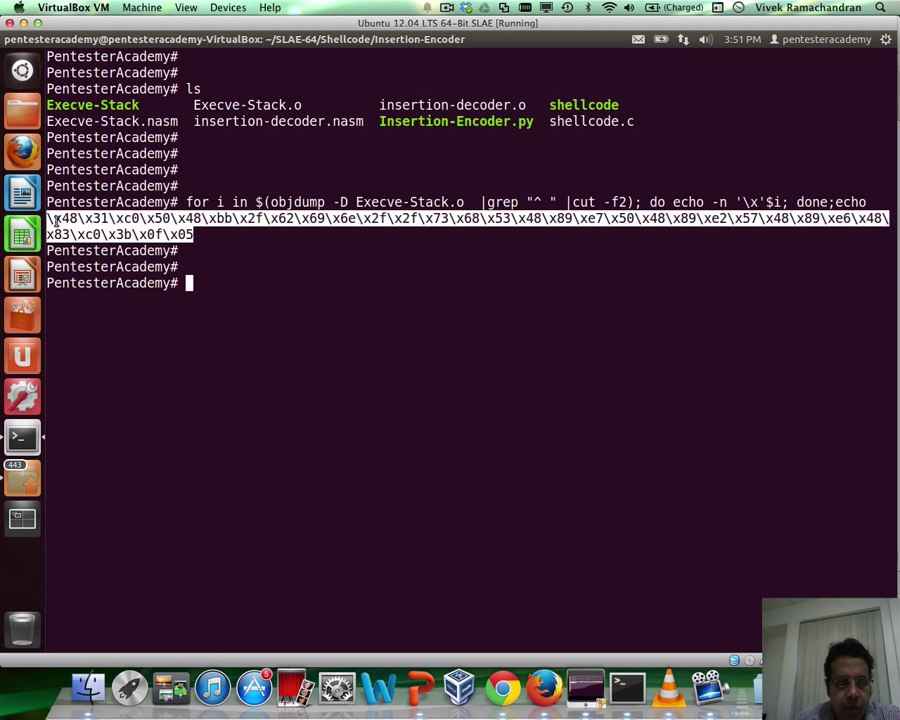
- Paste the bytes into shellcode.c, compile and run it (length 32), then exit the shell
type("vi")
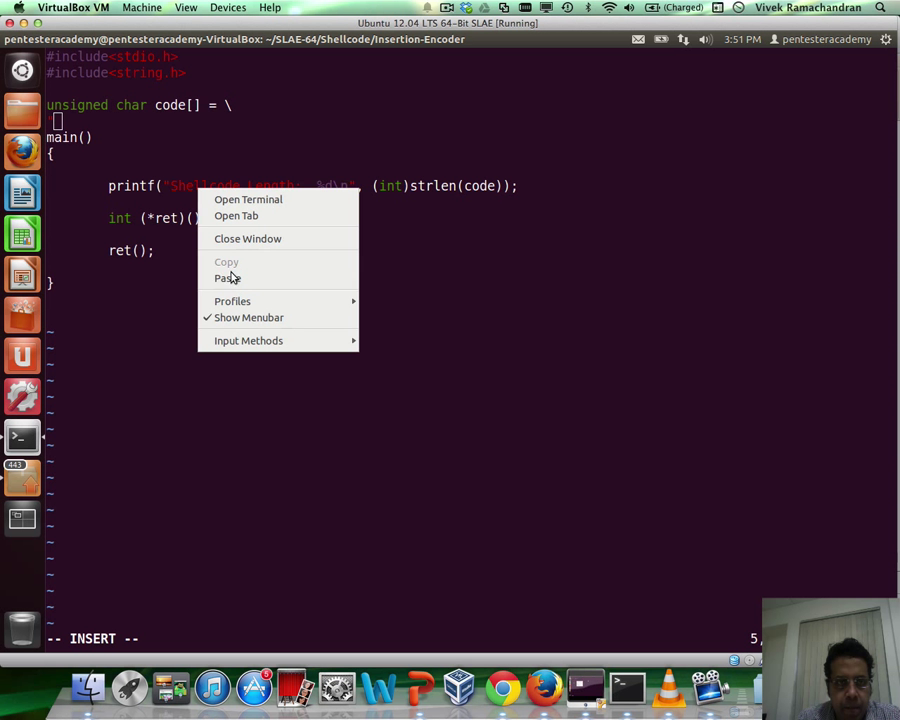
left_click(227, 277)
type("./s")
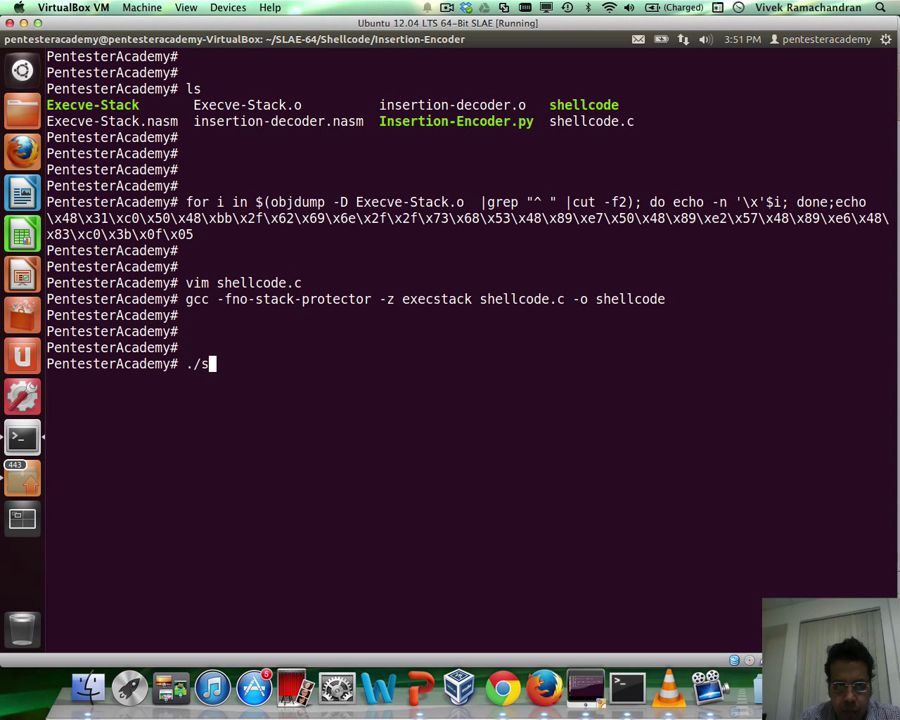
key("Return")
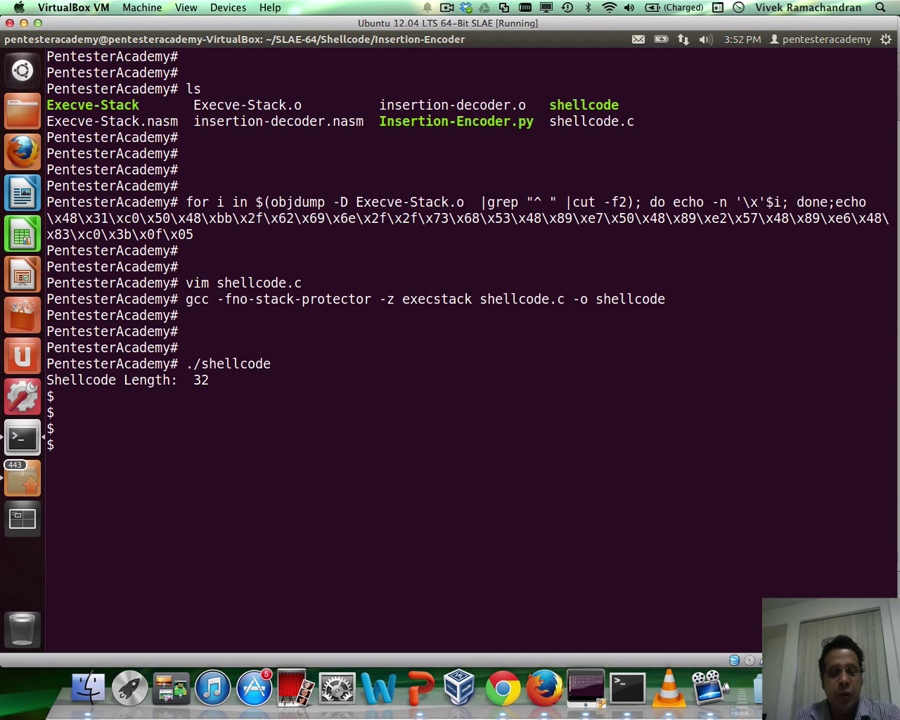
key("Return")
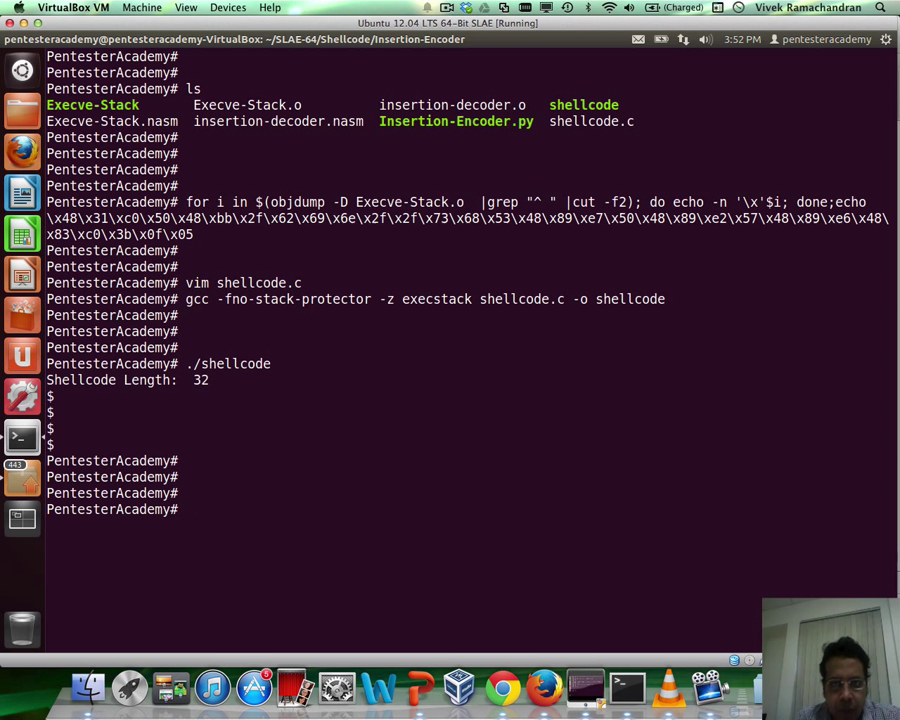
- Set Insertion-Encoder.py's shellcode string to the extracted execve bytes and save the script
type("vim In")
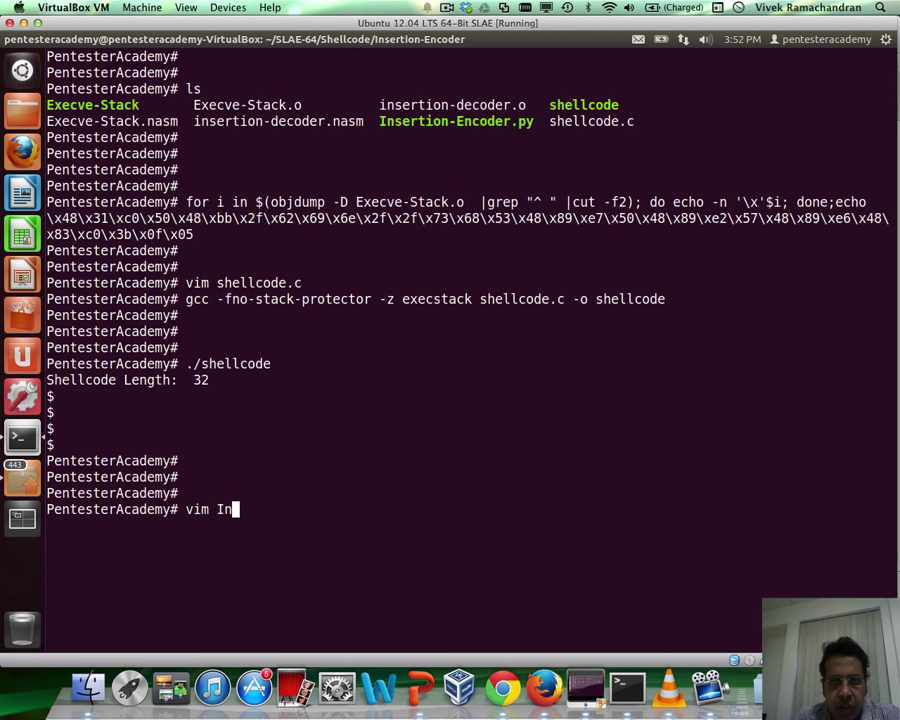
type("sertion-Encoder.py")
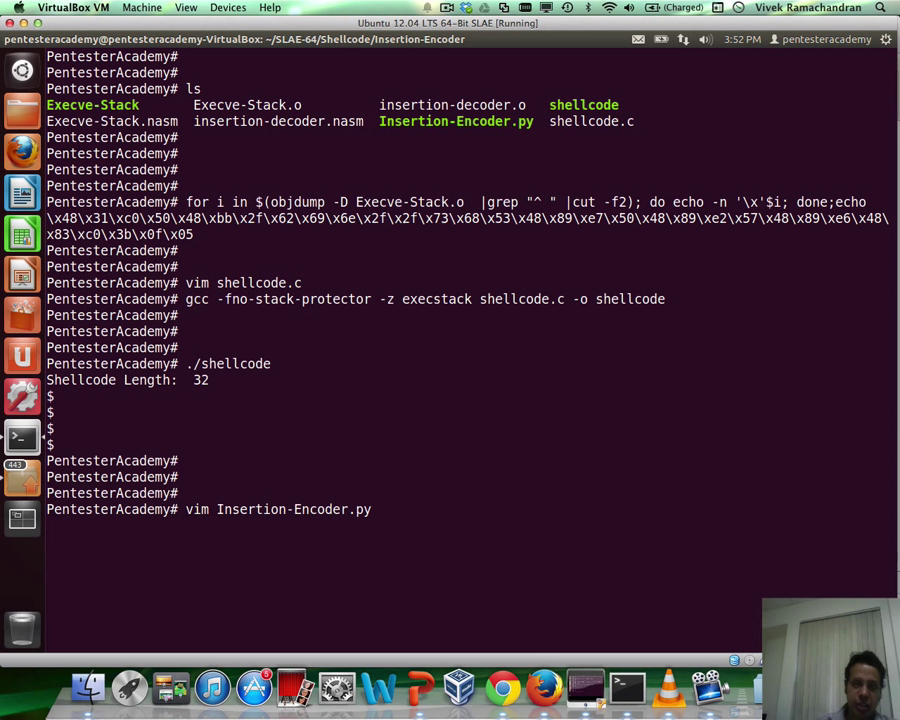
key("Return")
type("she")
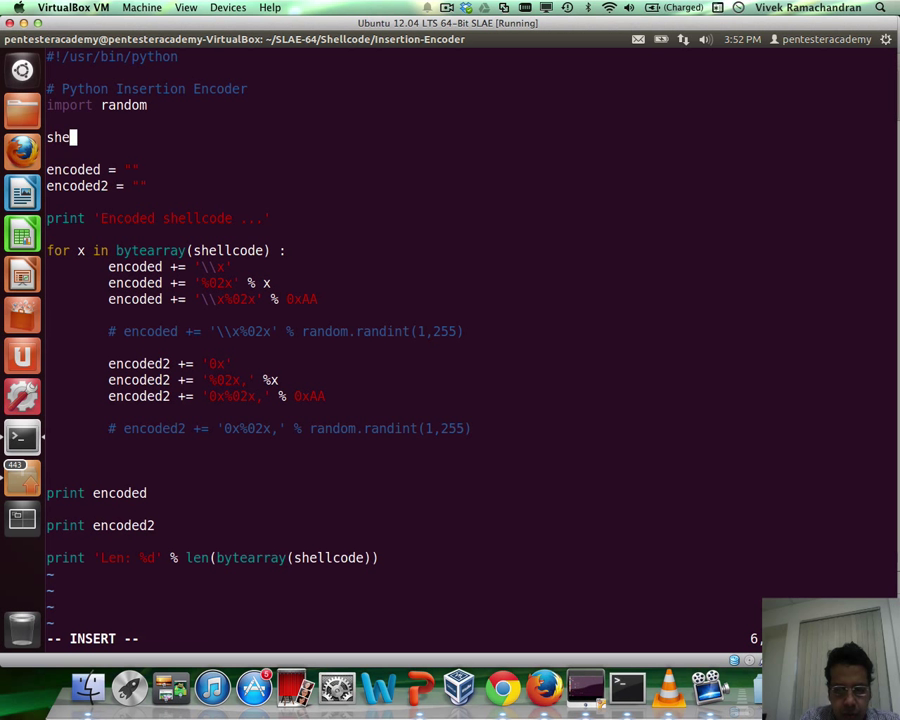
type("llcode = (")
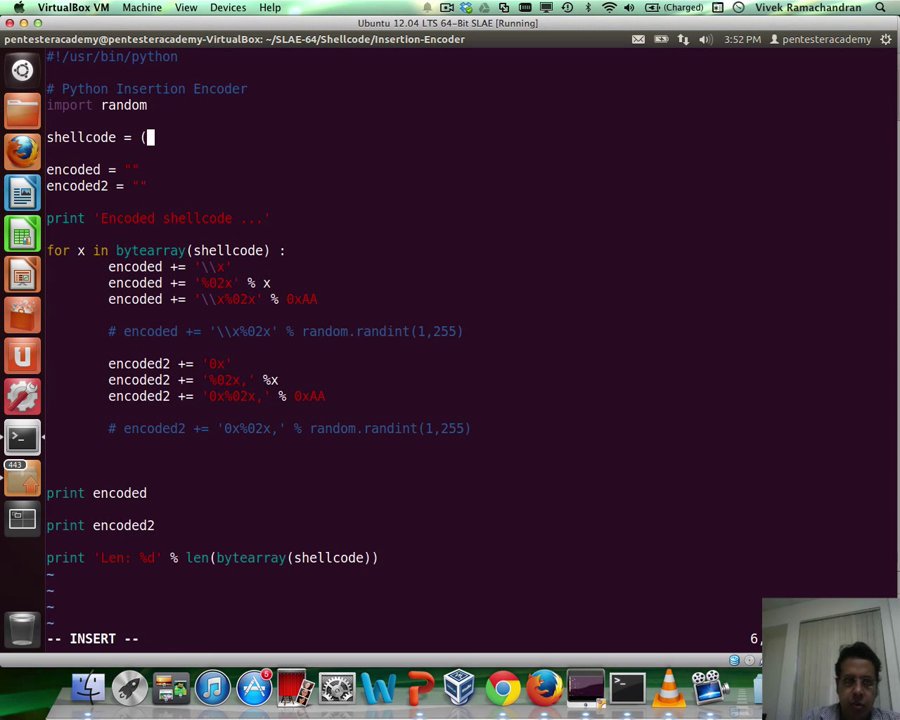
right_click(290, 185)
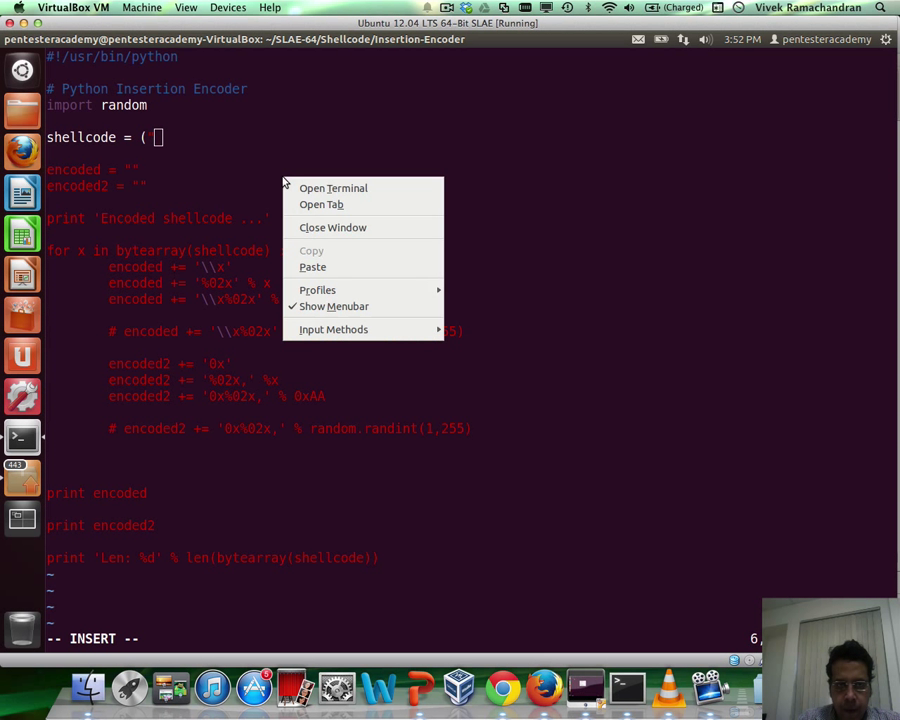
left_click(312, 266)
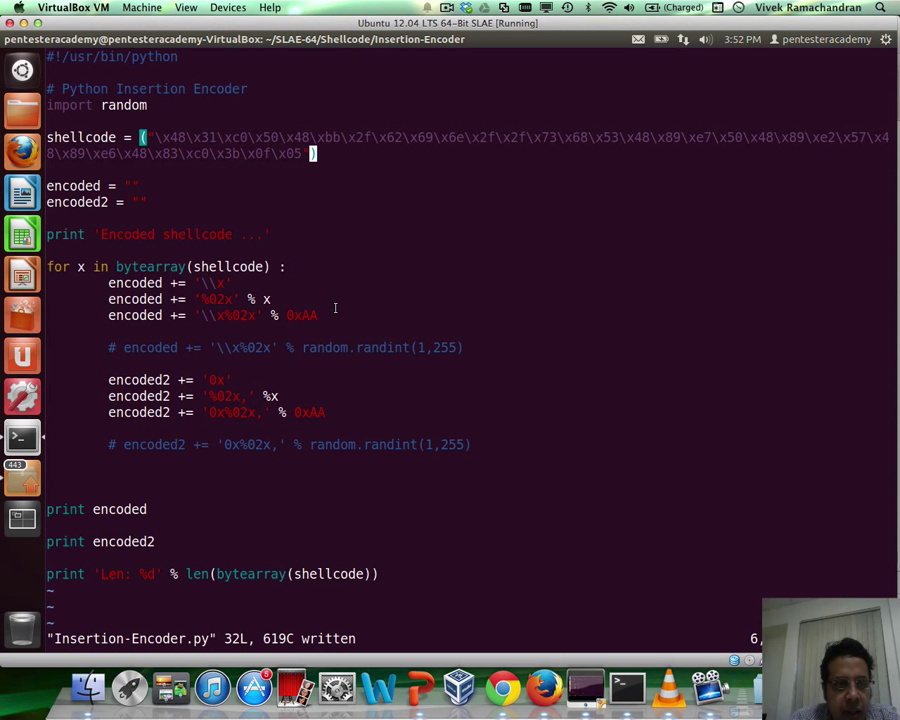
mouse_move(318, 315)
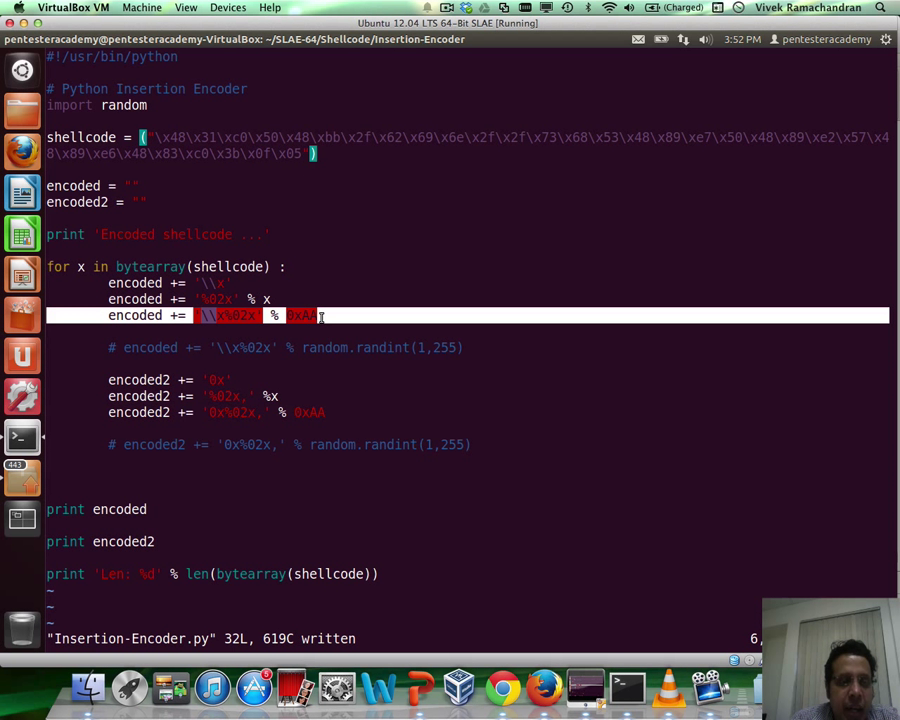
mouse_move(459, 316)
type(":wq")
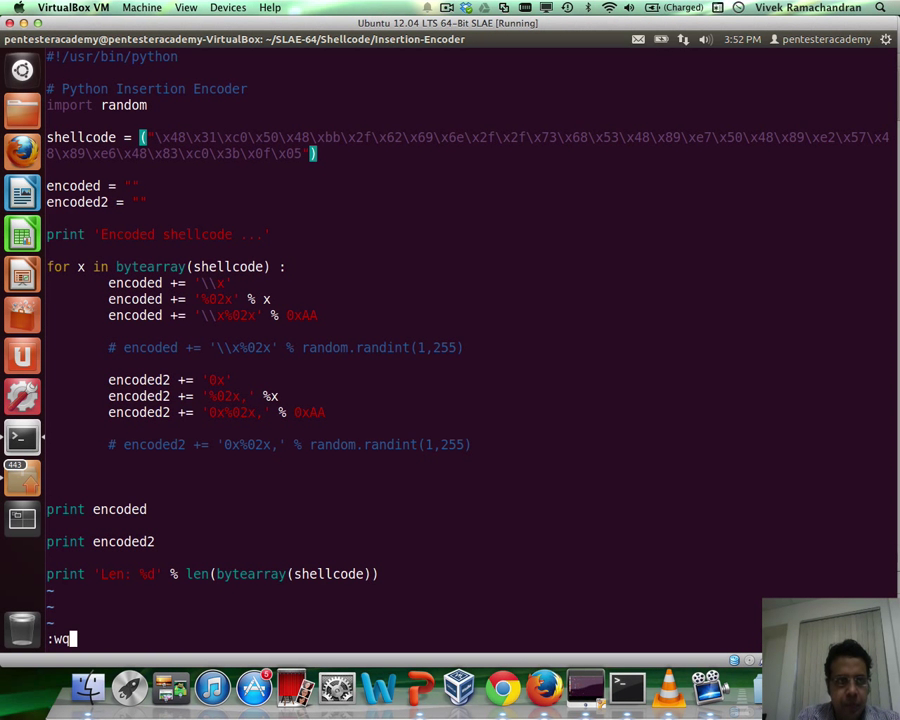
key("Return")
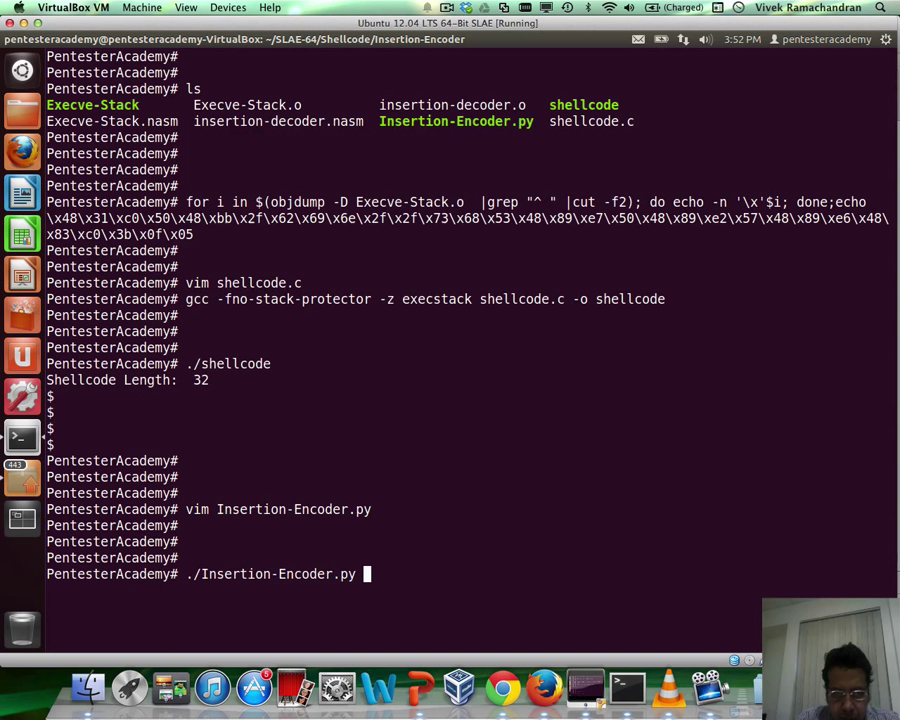
- Run Insertion-Encoder.py to print the 0xaa-interleaved shellcode in both formats, length 32
key("Return")
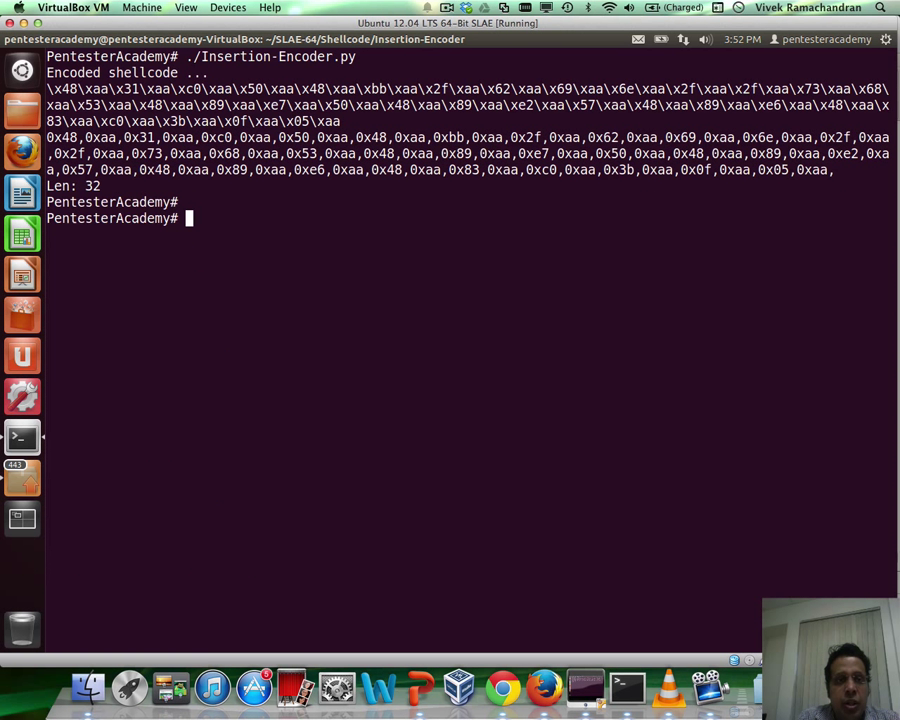
key("Return")
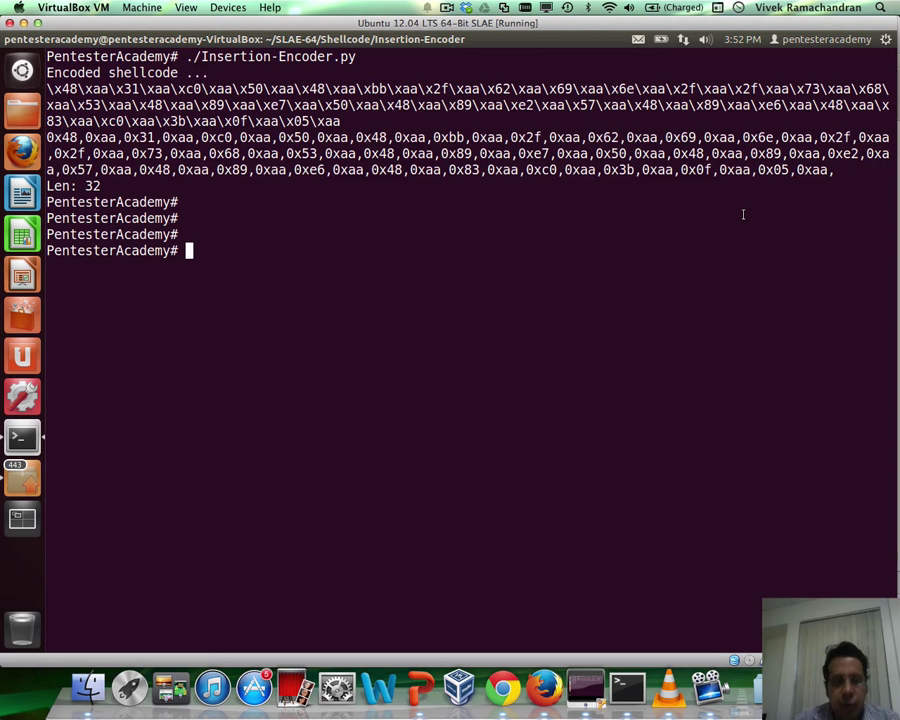
type("vim")
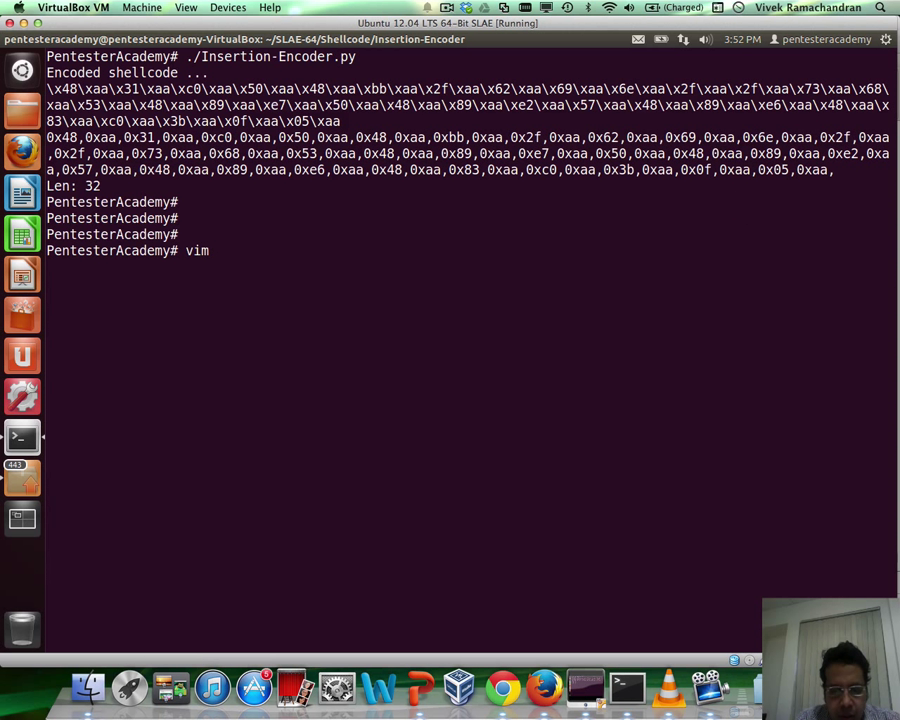
type("insertion-decoder.nasm")
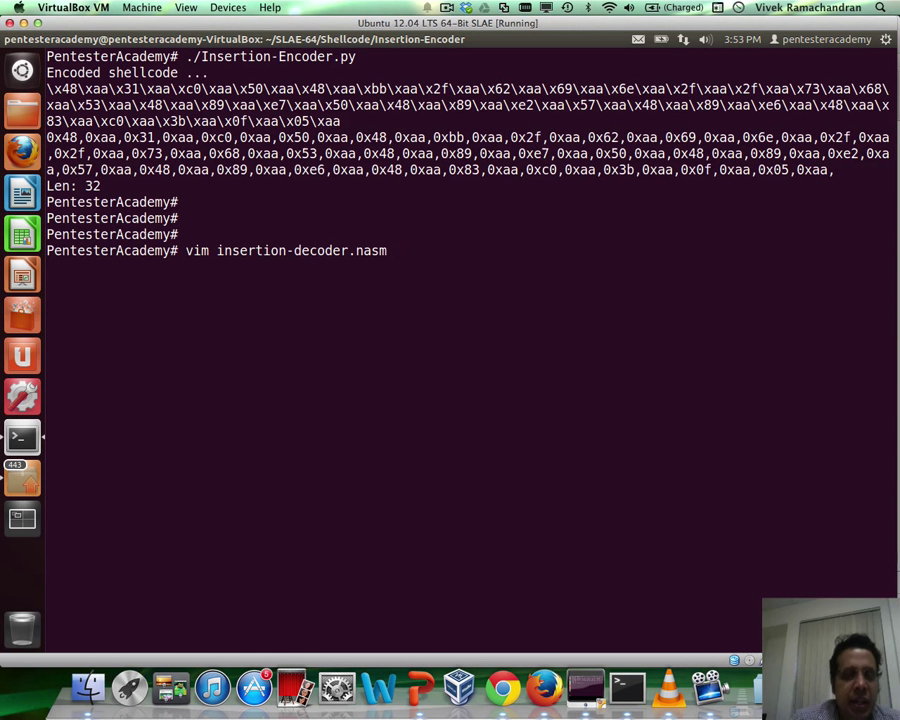
- Open insertion-decoder.nasm and highlight bytes in the 0xaa-interleaved encoded_shellcode data
key("Return")
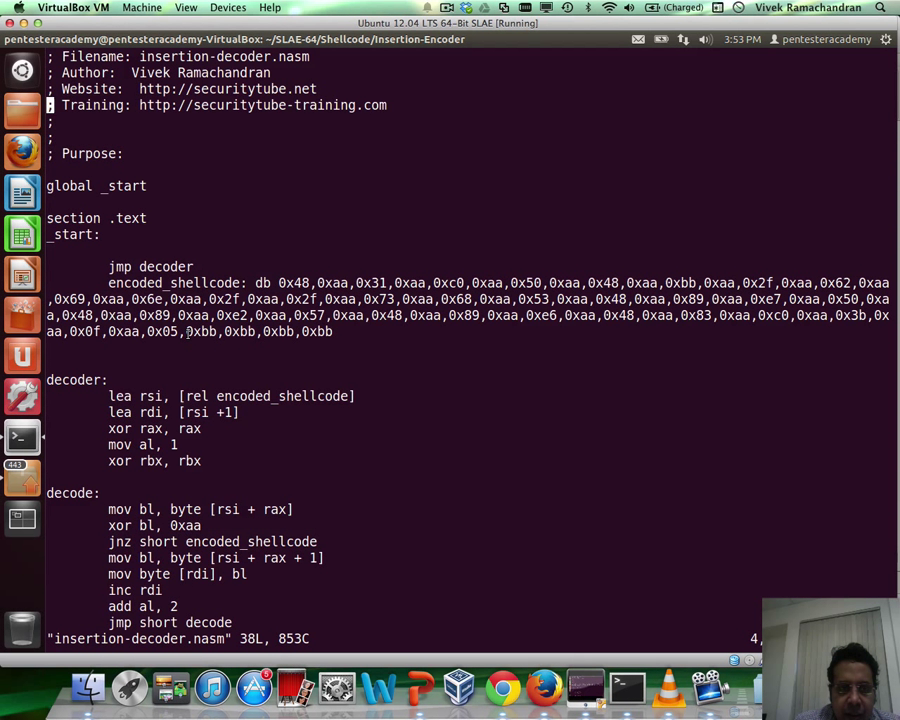
double_click(240, 331)
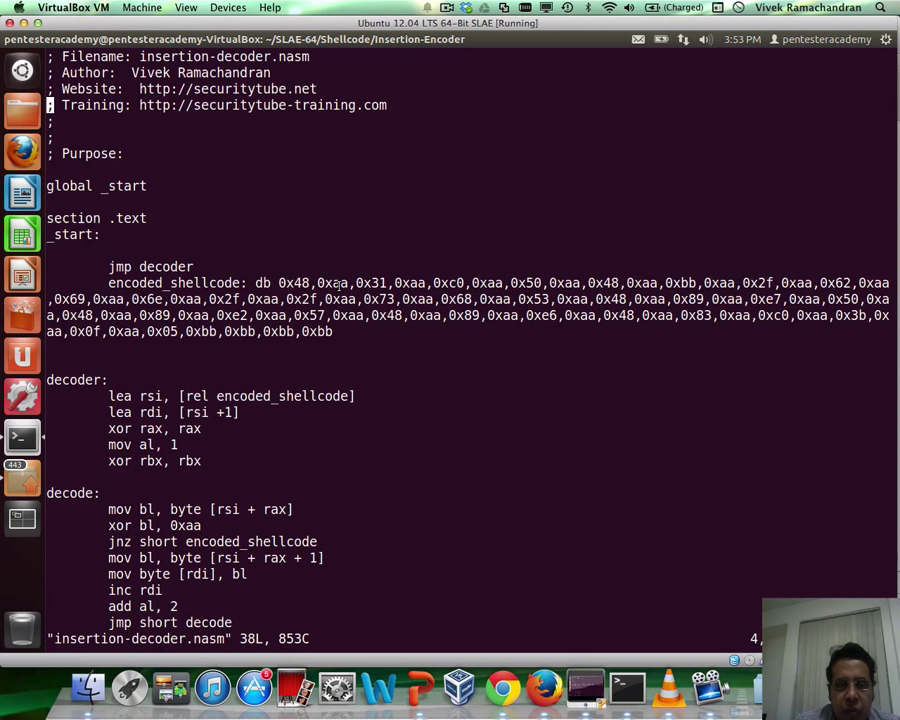
mouse_move(376, 255)
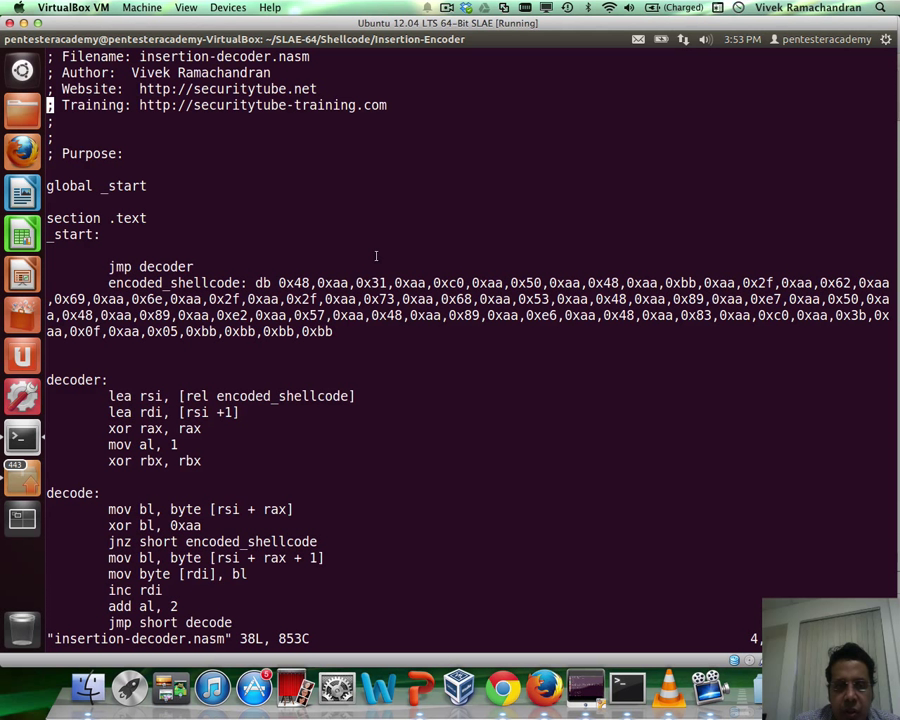
mouse_move(372, 282)
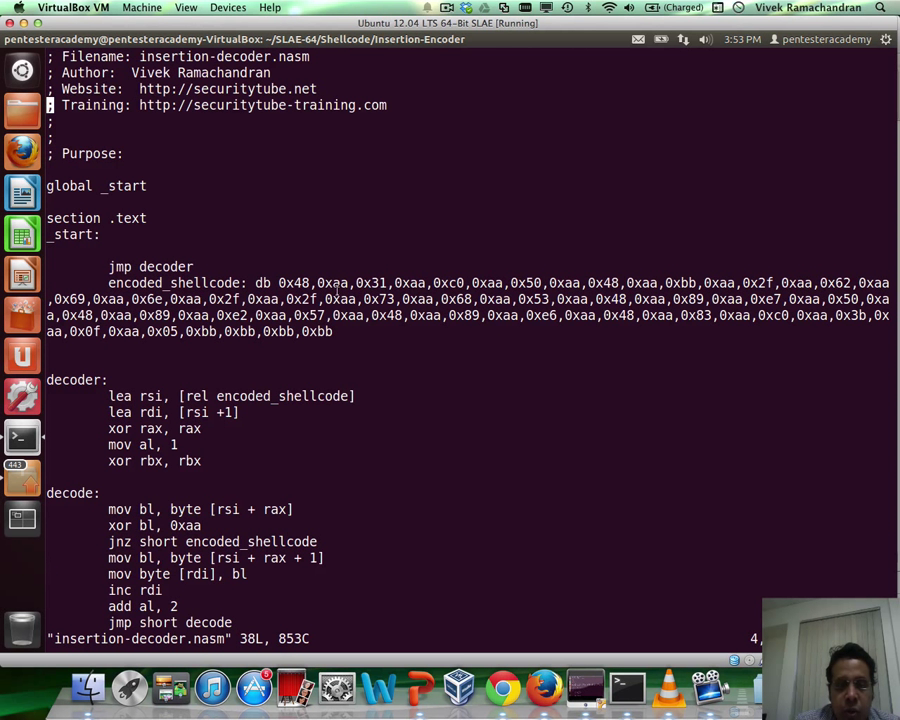
mouse_move(489, 391)
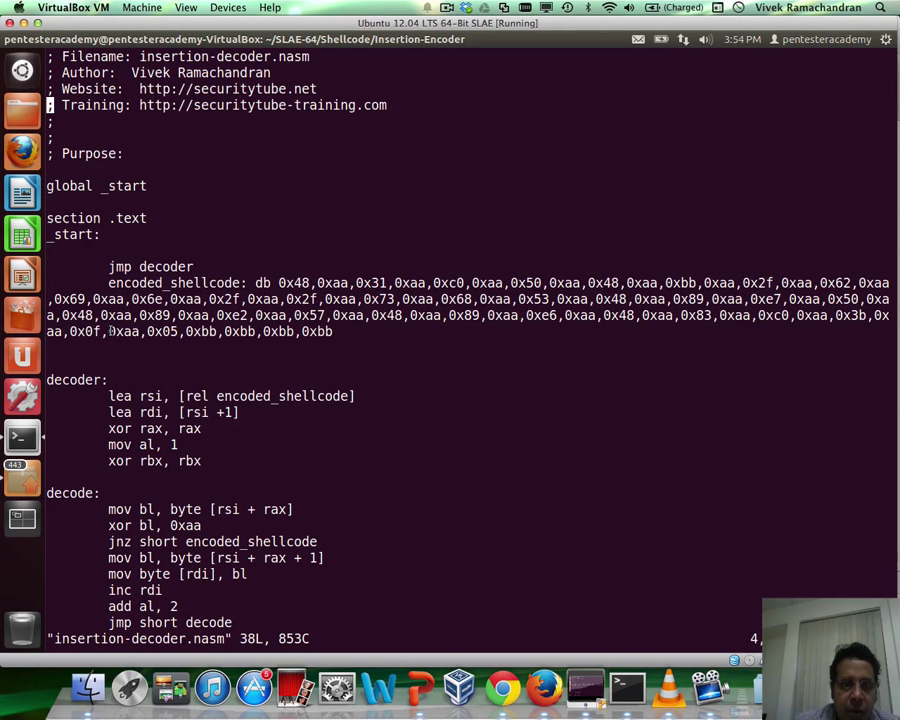
double_click(124, 331)
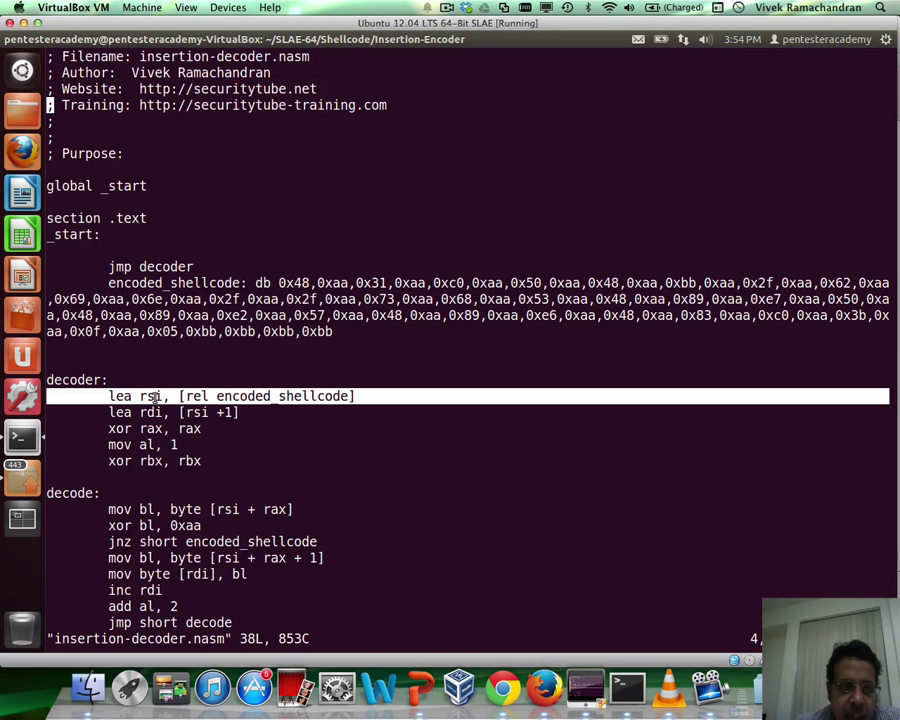
double_click(152, 395)
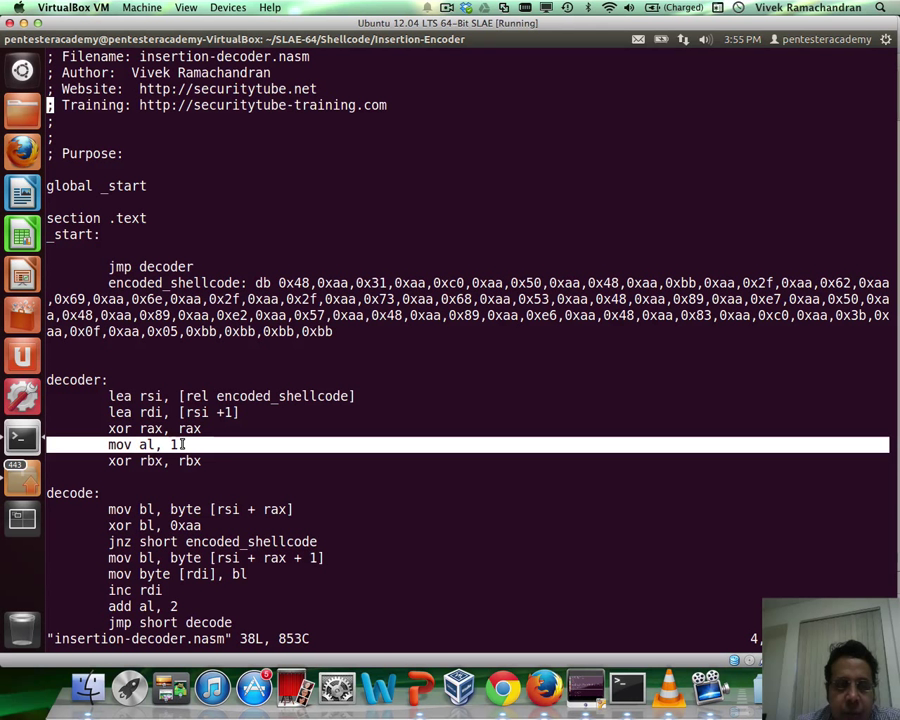
key("BackSpace")
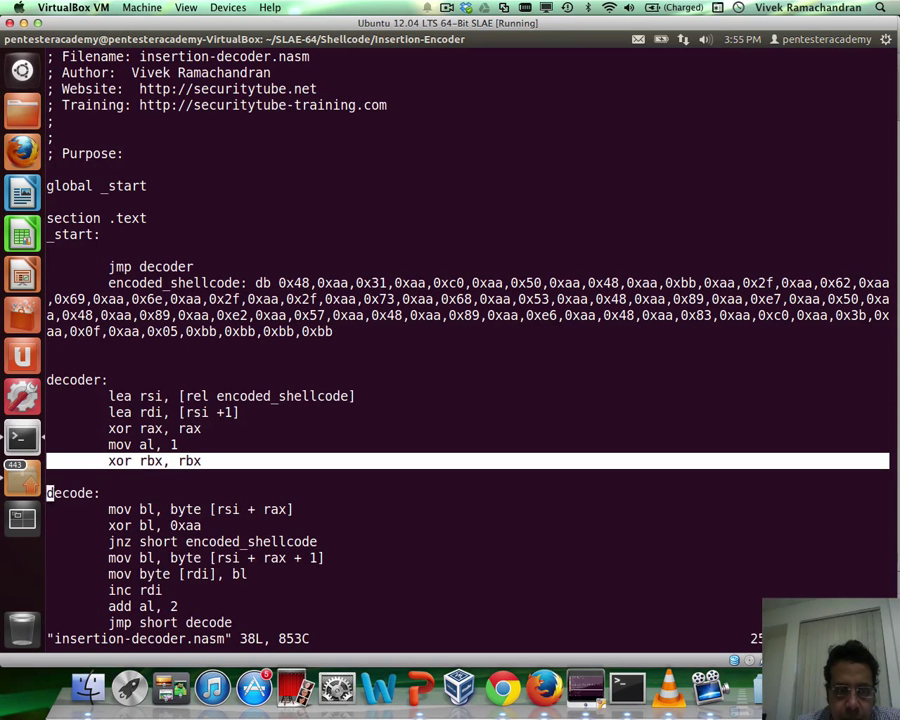
scroll("down", 3)
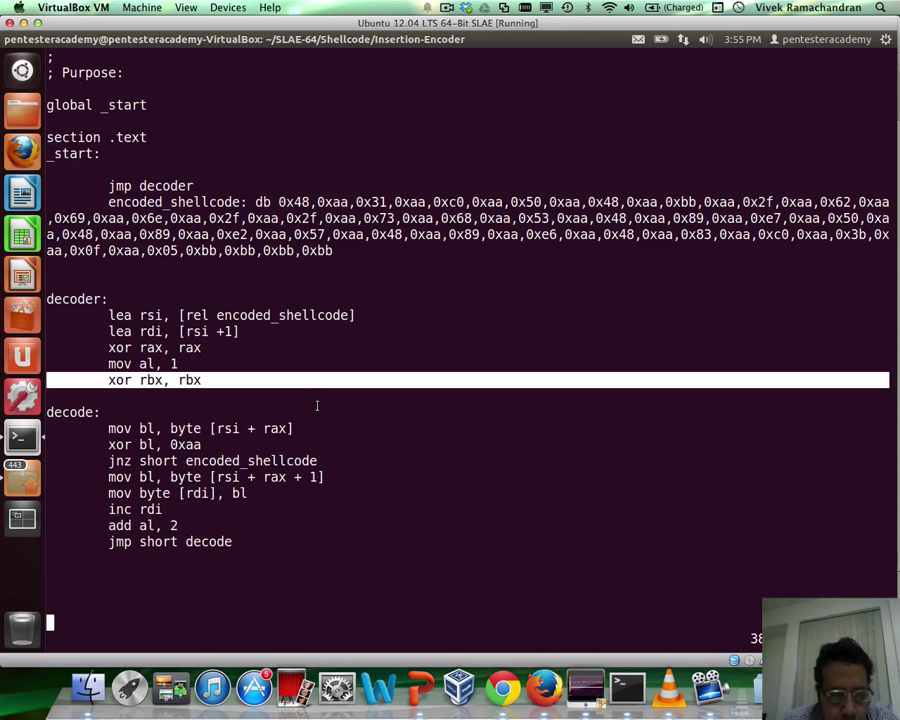
mouse_move(183, 558)
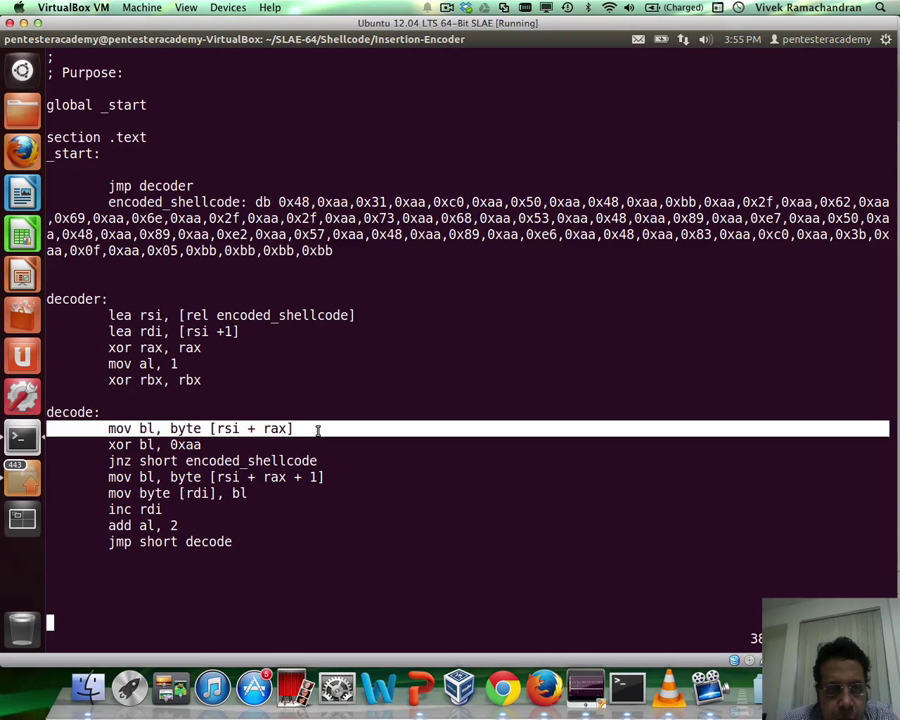
mouse_move(360, 433)
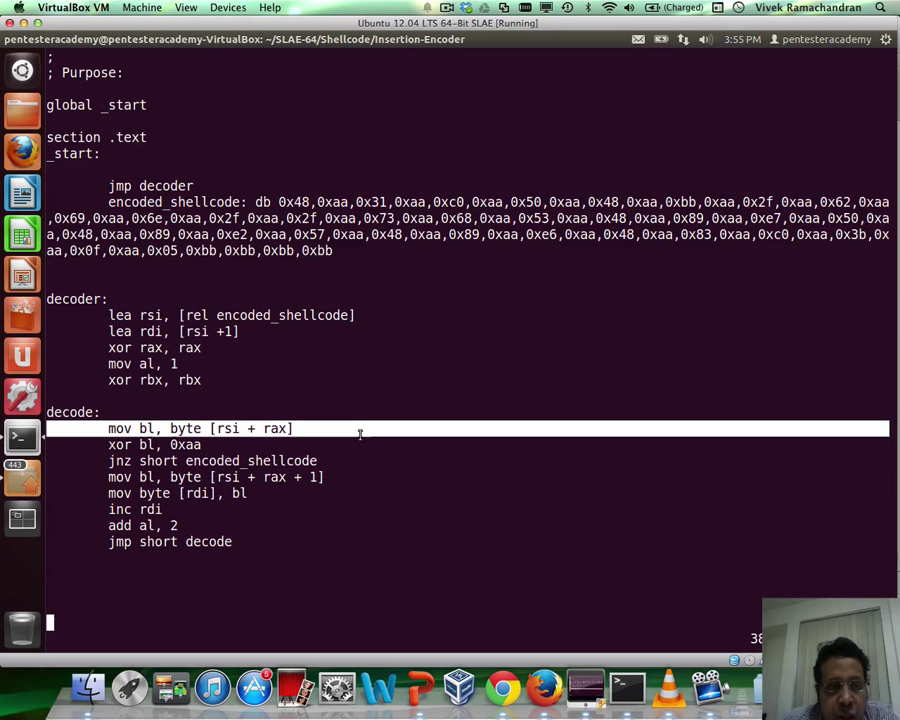
mouse_move(207, 234)
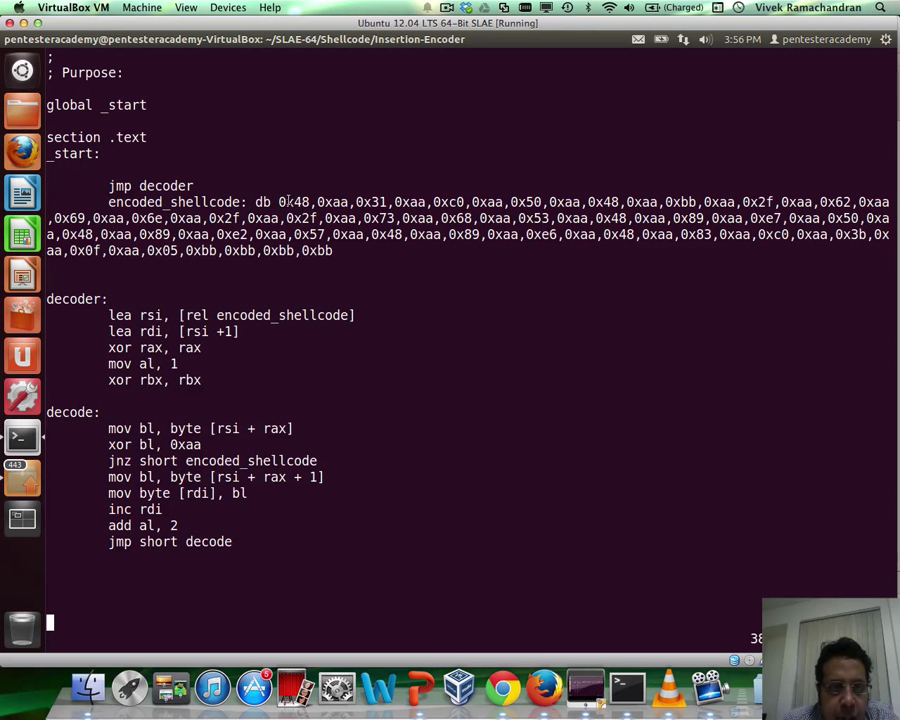
mouse_move(277, 334)
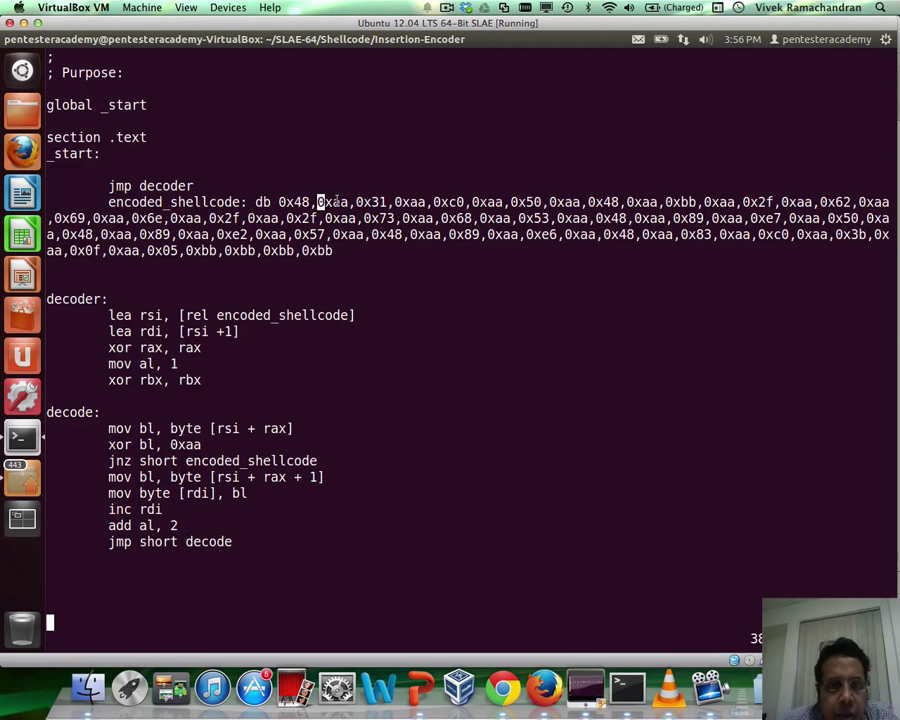
double_click(332, 202)
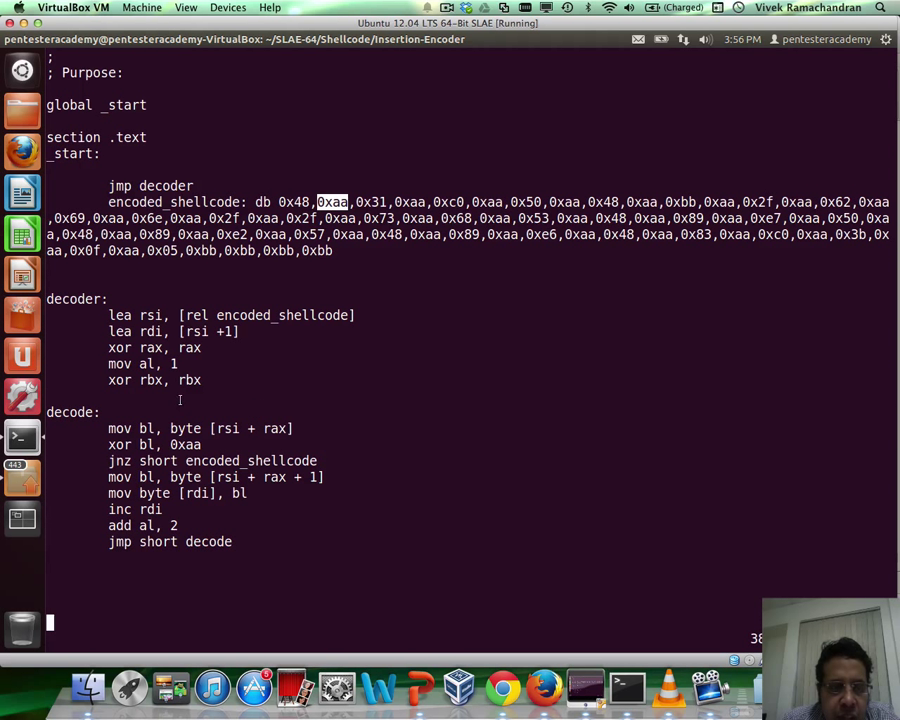
mouse_move(175, 430)
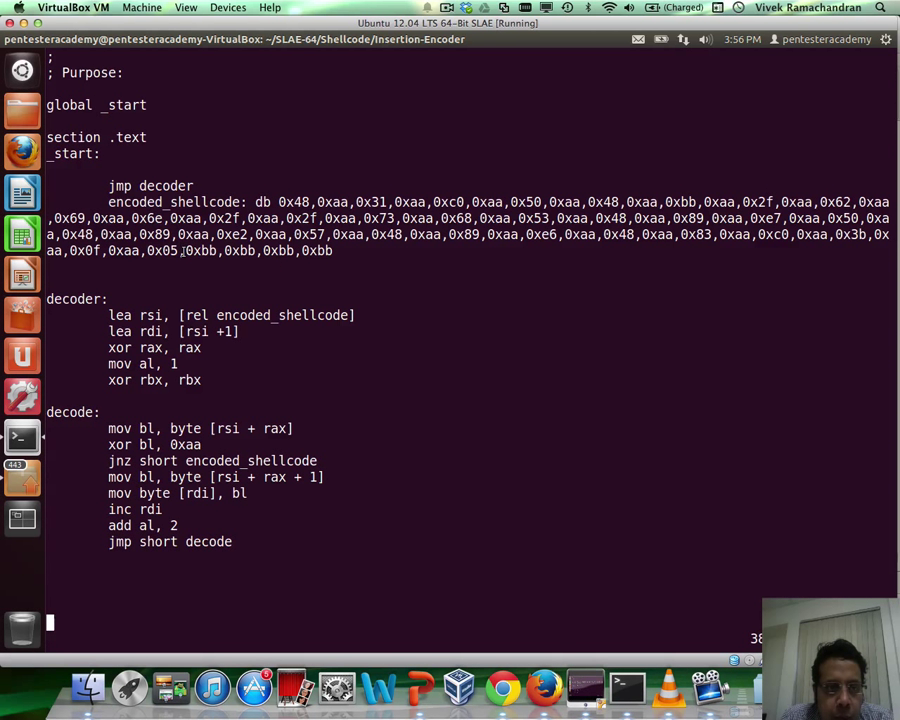
double_click(199, 250)
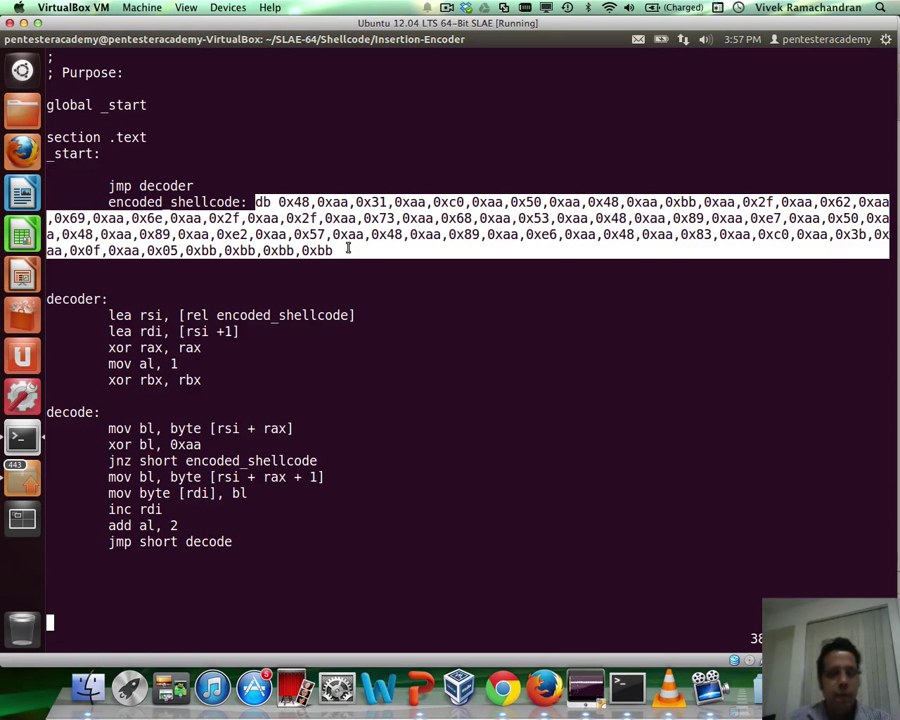
- Walk through the decoder loop's jnz/mov lines and original byte 0x31, then quit vim unchanged
left_click(347, 250)
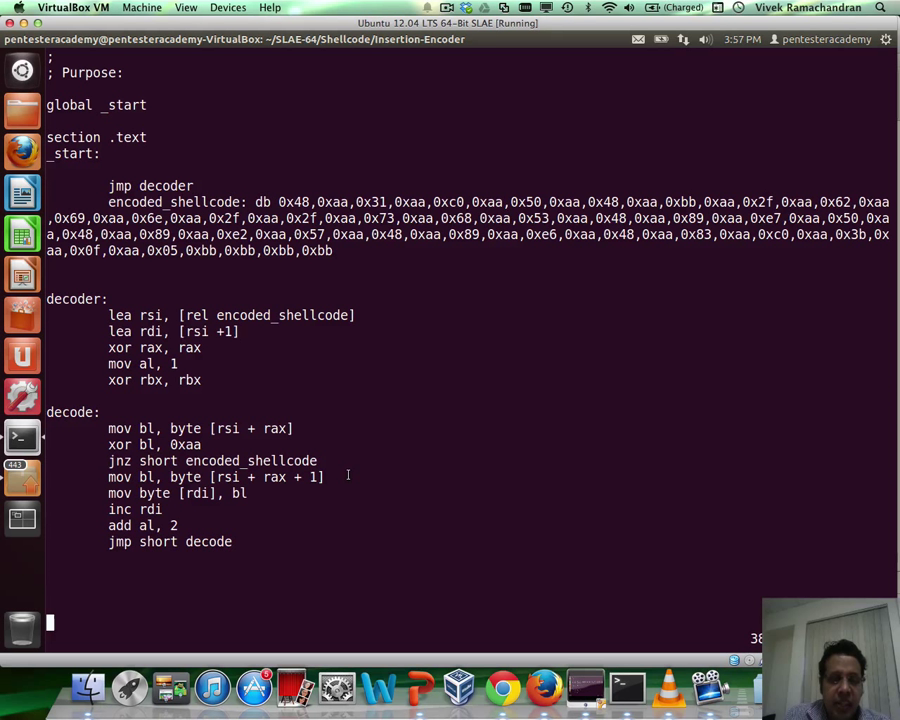
left_click(347, 476)
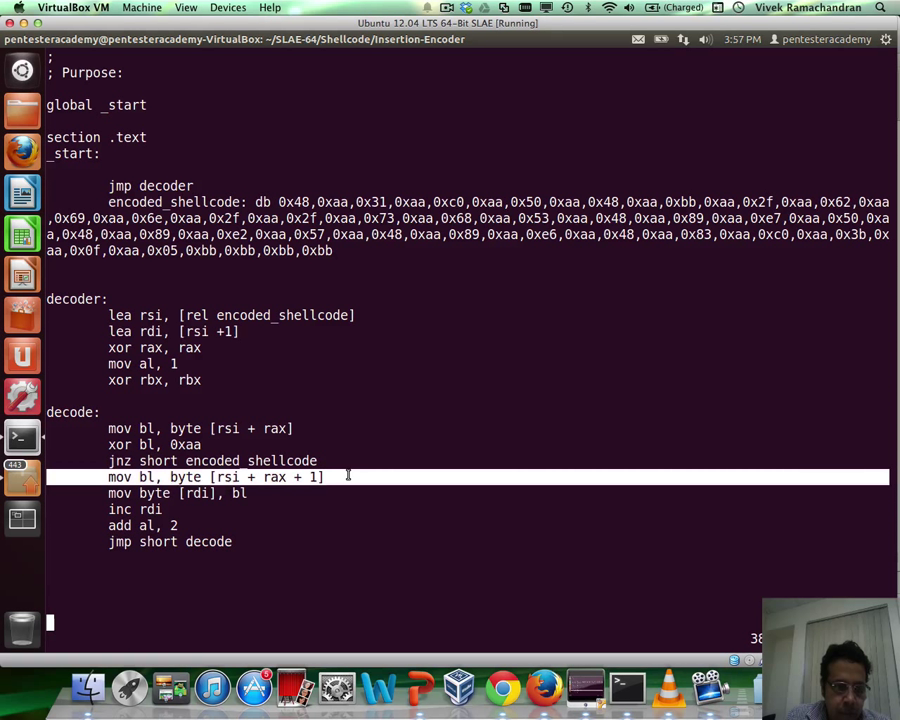
mouse_move(230, 518)
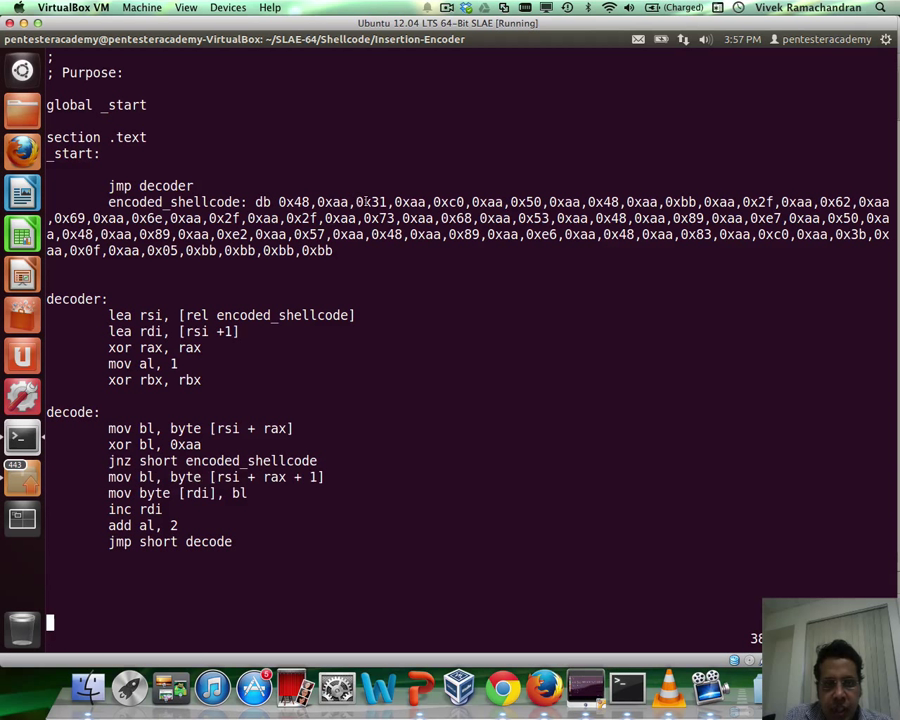
double_click(369, 202)
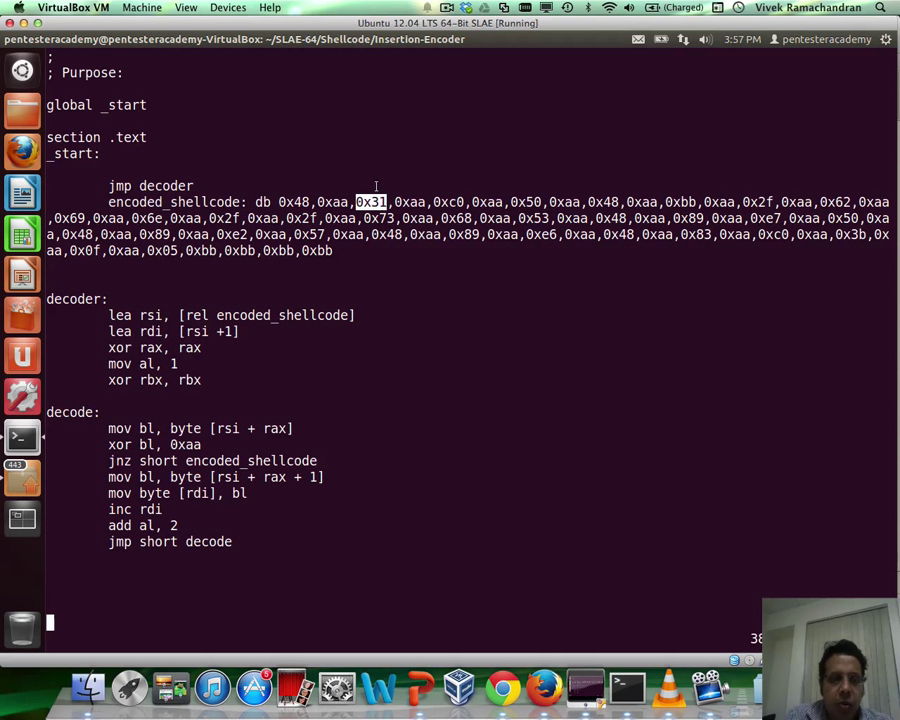
mouse_move(288, 497)
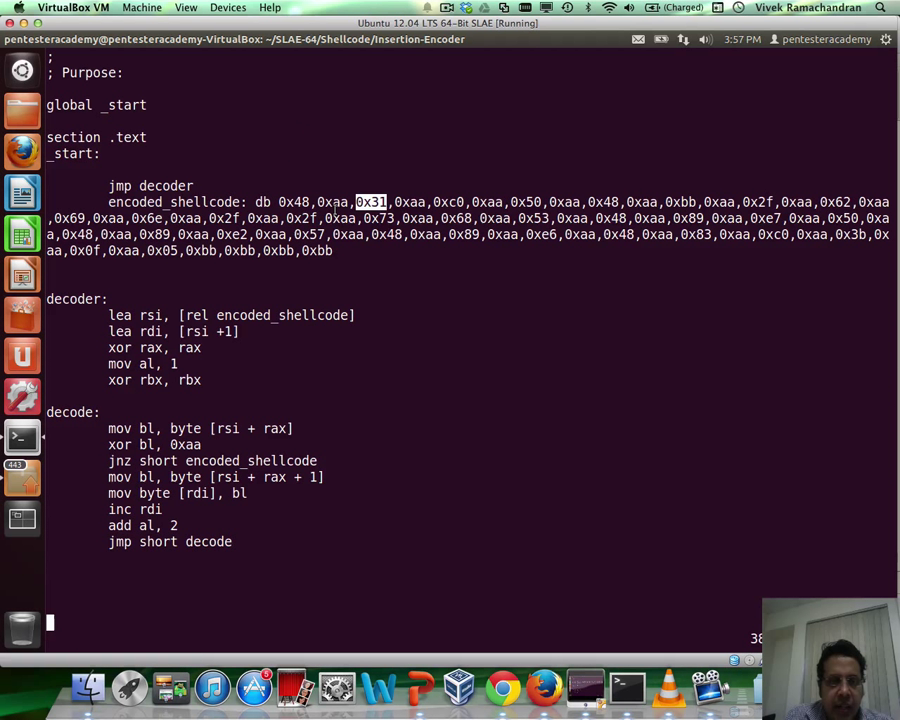
mouse_move(333, 207)
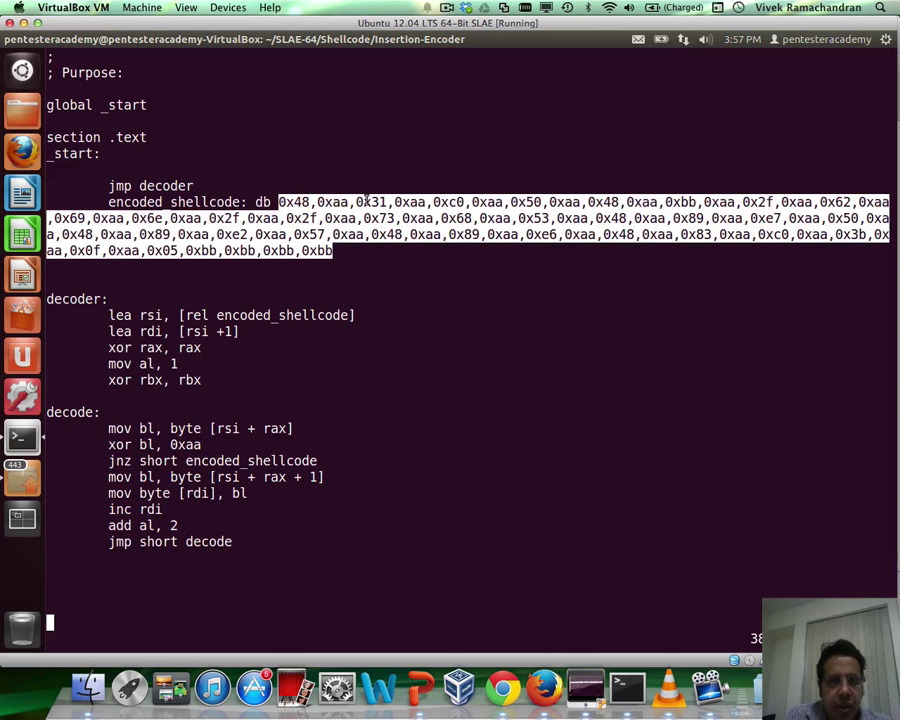
left_click(347, 186)
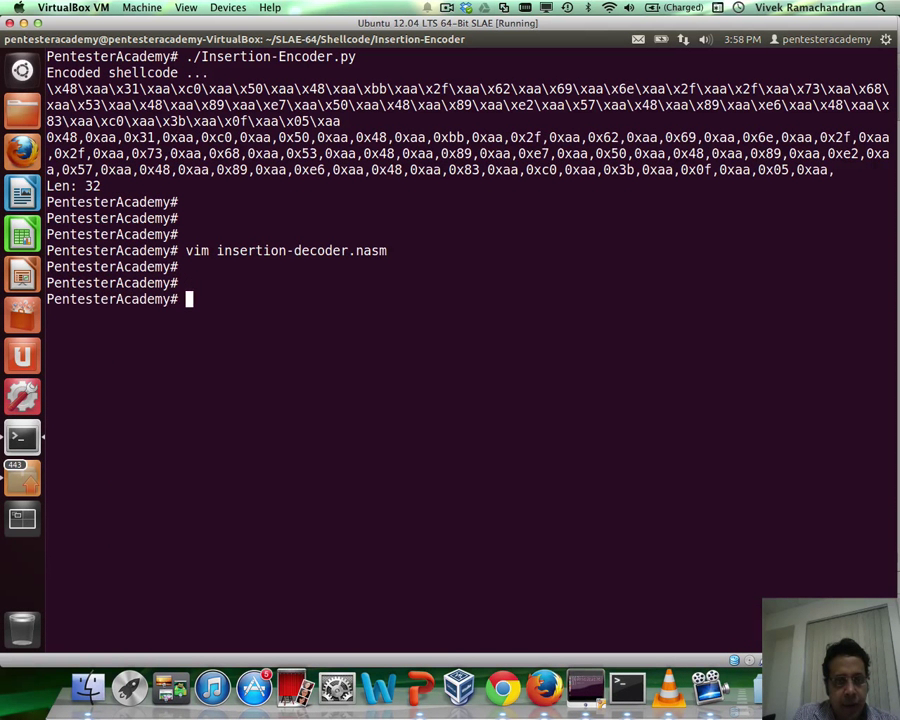
- Reassemble insertion-decoder.nasm with the recalled nasm command
key("ctrl+r")
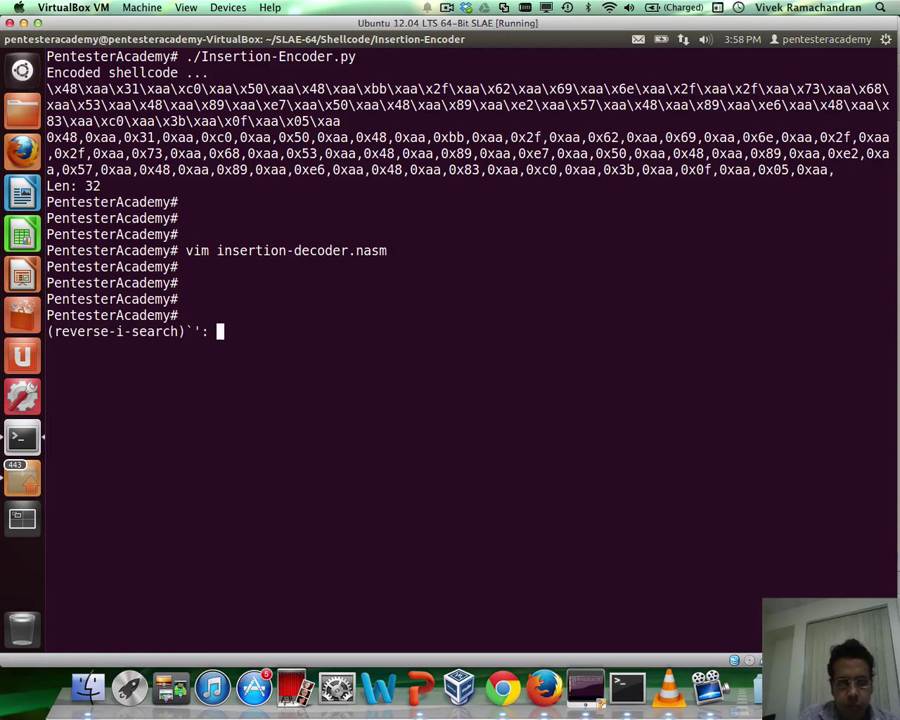
type("nasm -f")
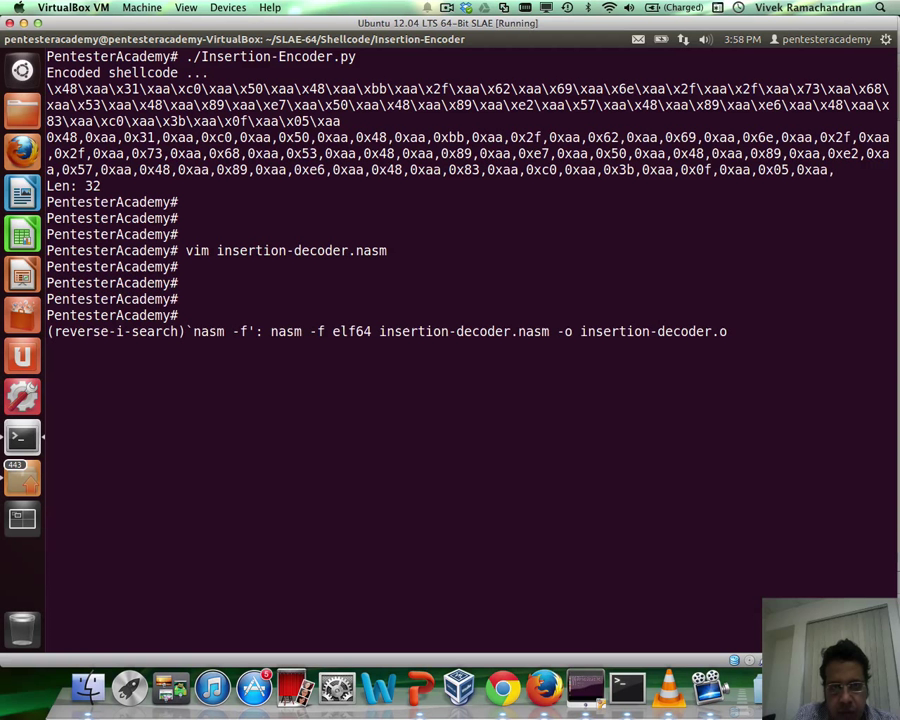
key("Return")
type("cut")
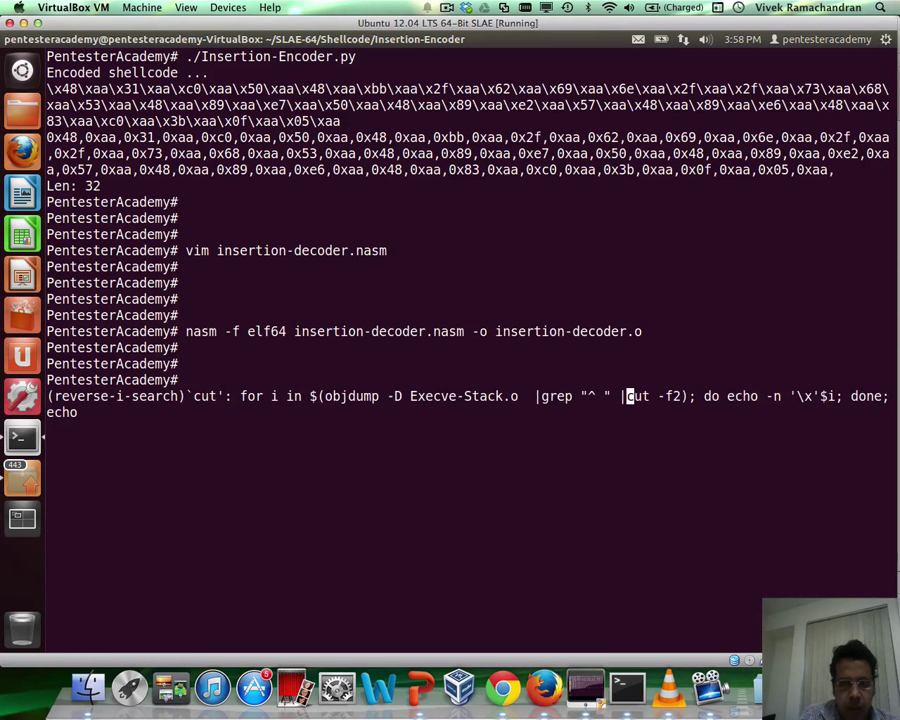
- Extract insertion-decoder.o's opcodes as a \x-escaped decoder shellcode string
key("Return")
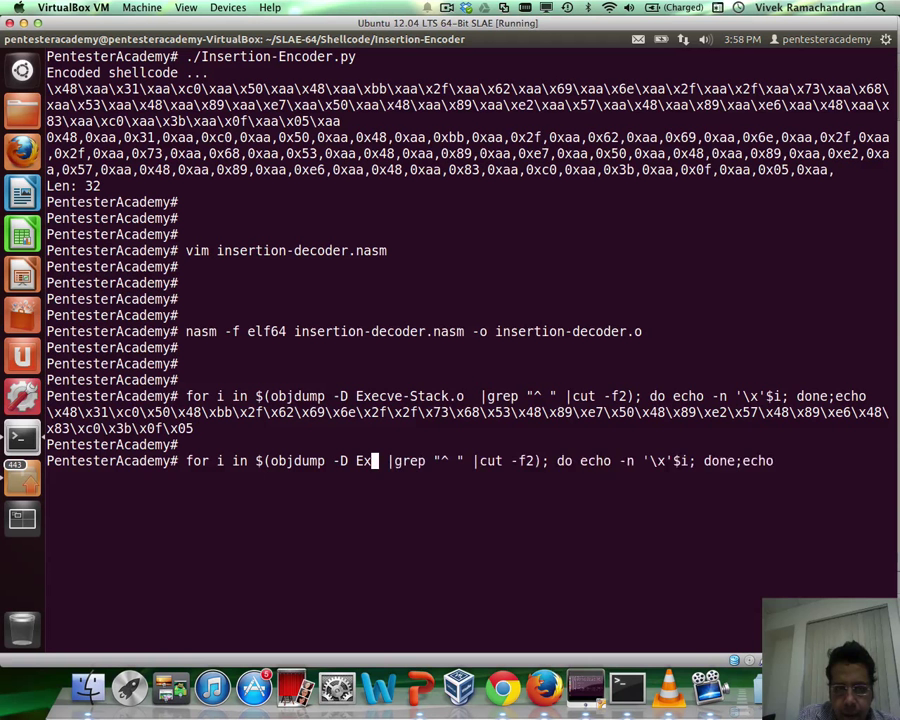
type("insertion-decoder.")
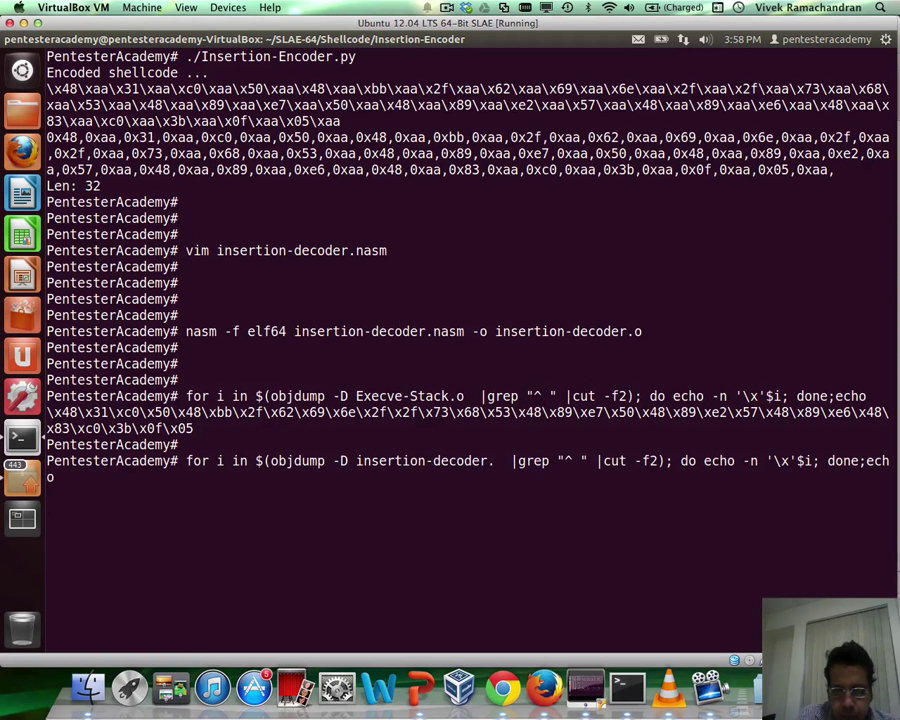
type("o")
key("Return")
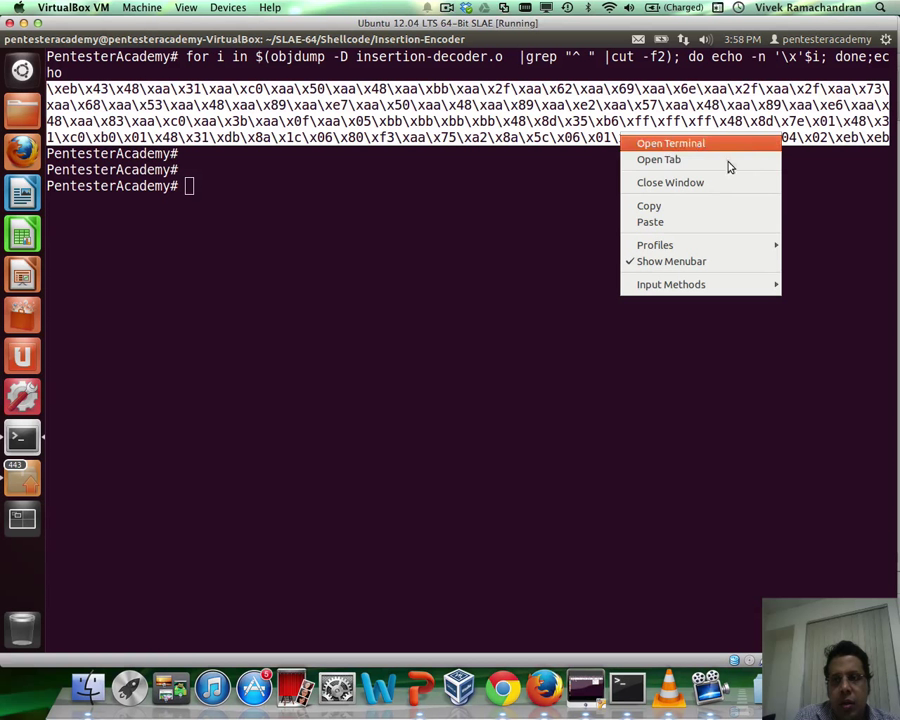
type("vi")
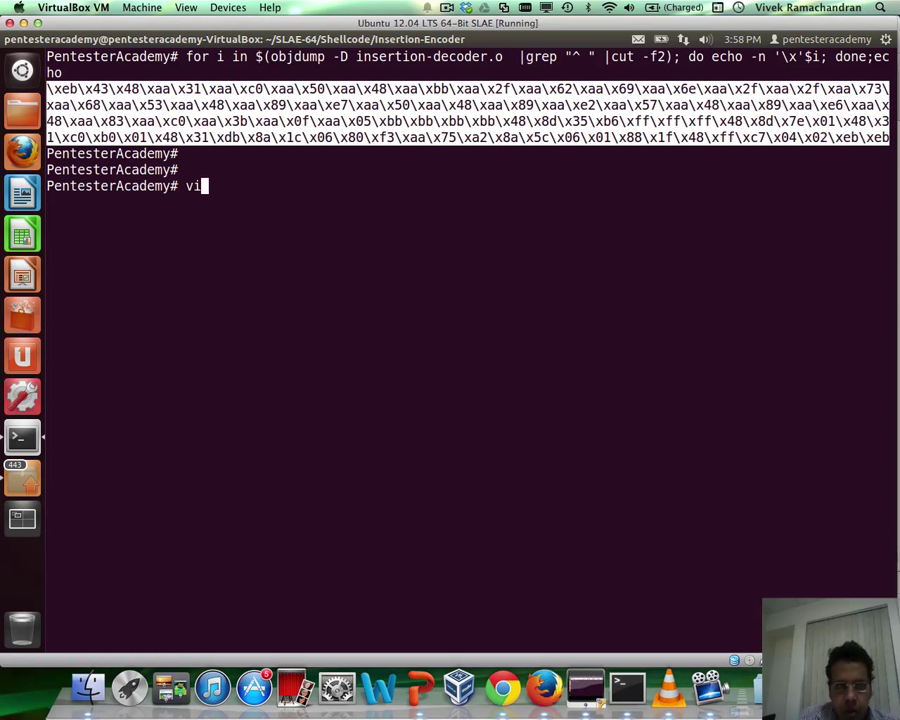
- Paste the decoder shellcode into shellcode.c's code array and save the file
key("Return")
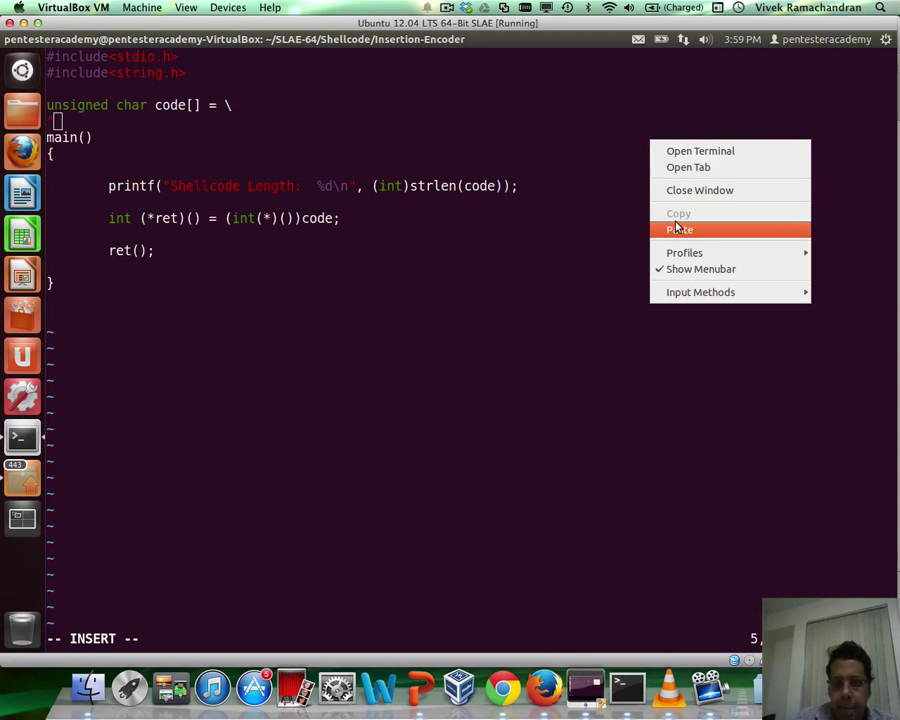
left_click(679, 229)
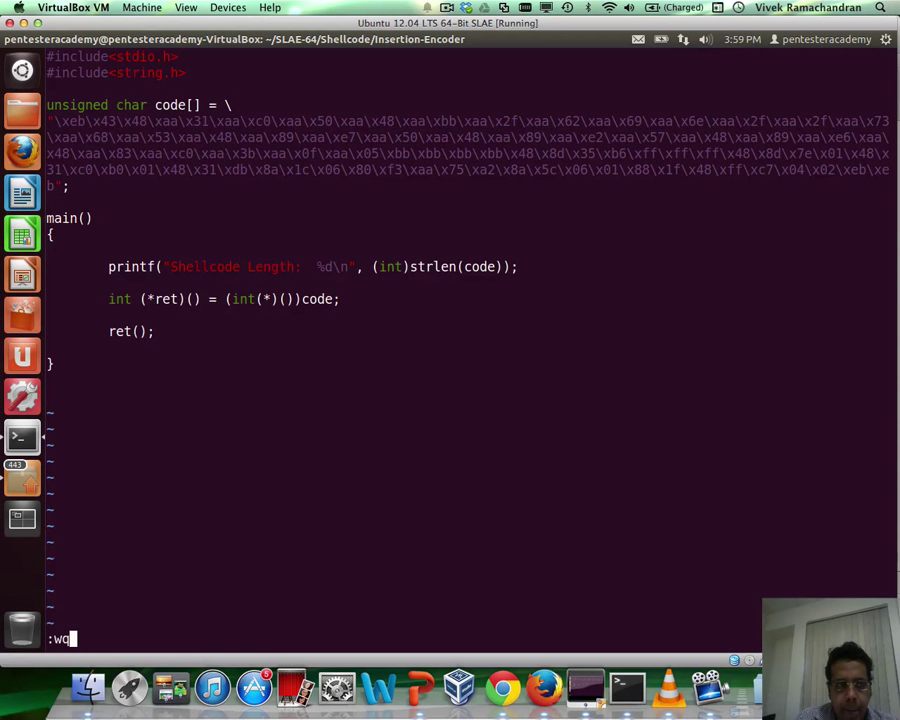
key("Return")
type("./shellcode")
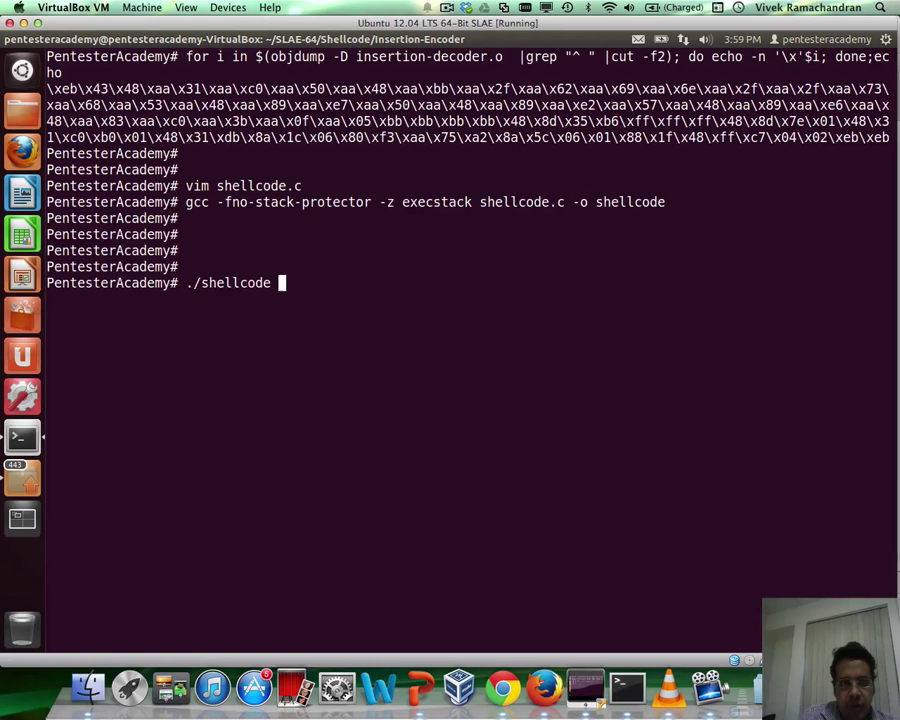
- Run ./shellcode (length 109), exit the spawned shell, and return to the slides
key("Return")
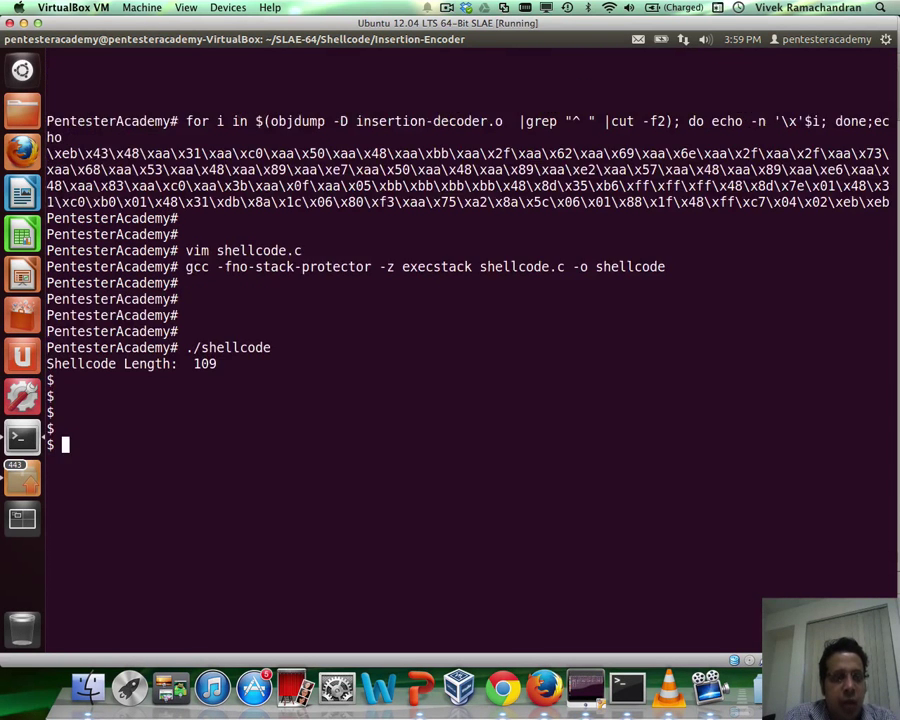
scroll("up", 3)
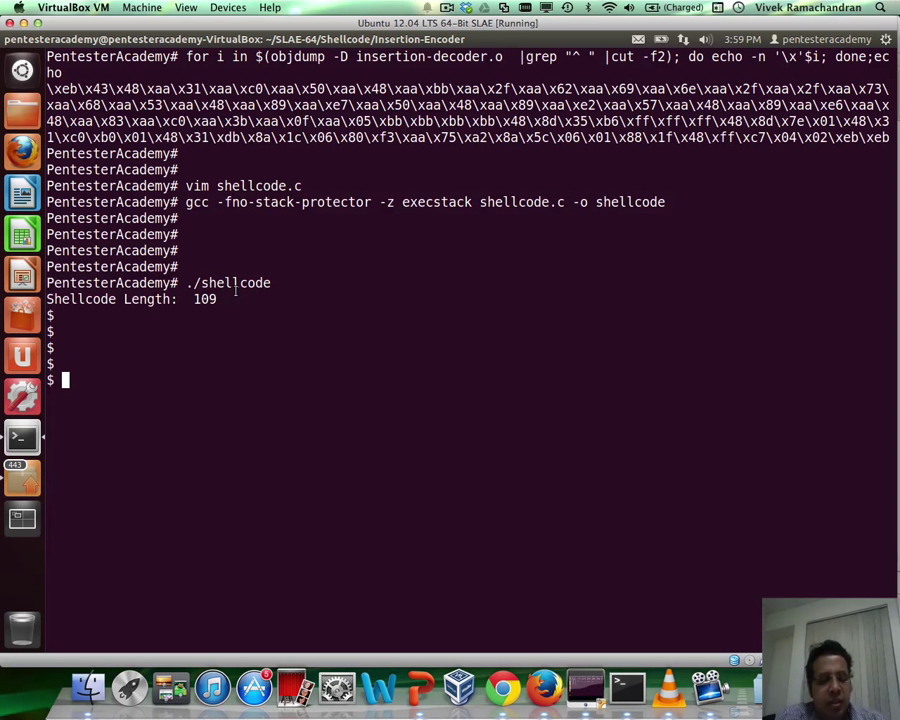
key("Return")
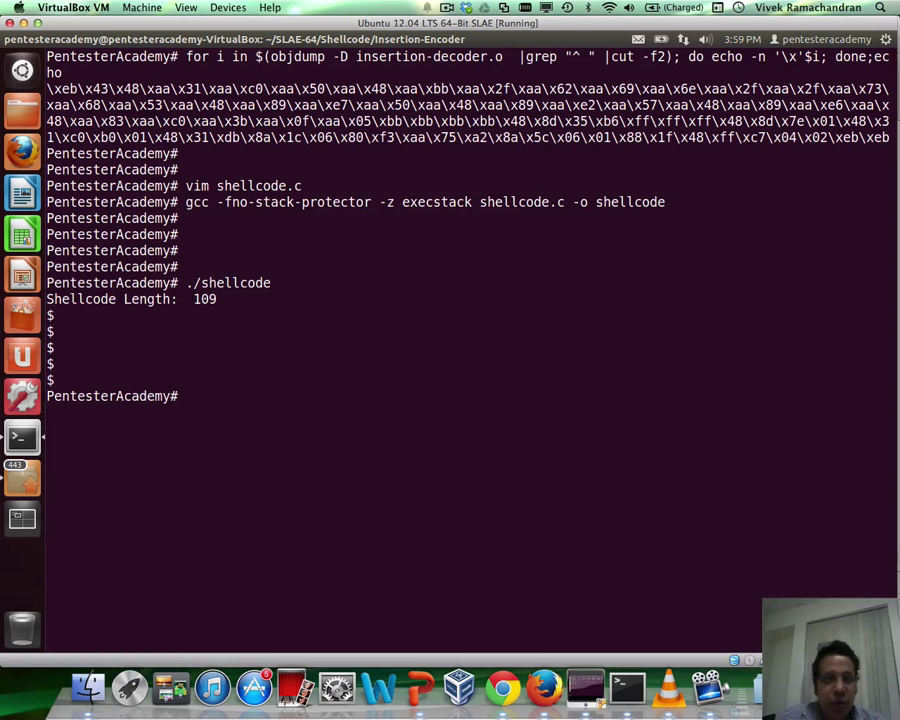
mouse_move(413, 665)
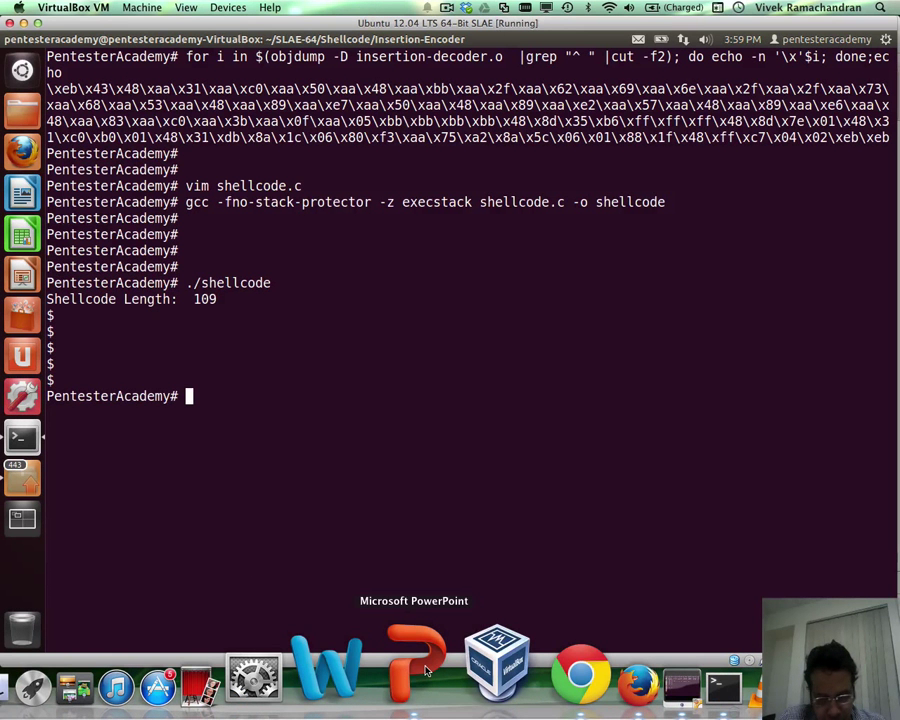
left_click(413, 660)
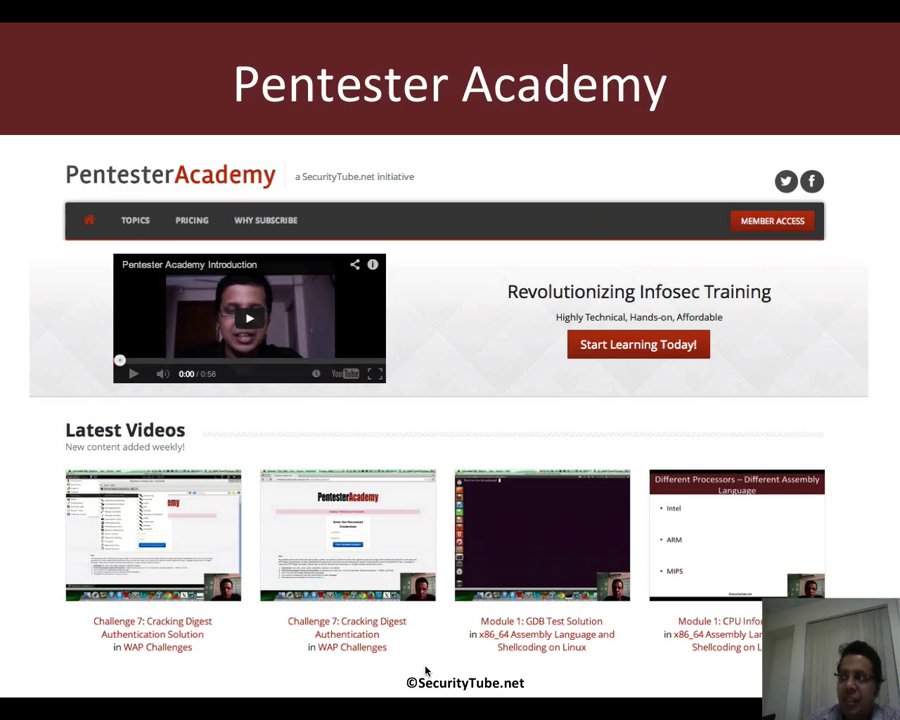